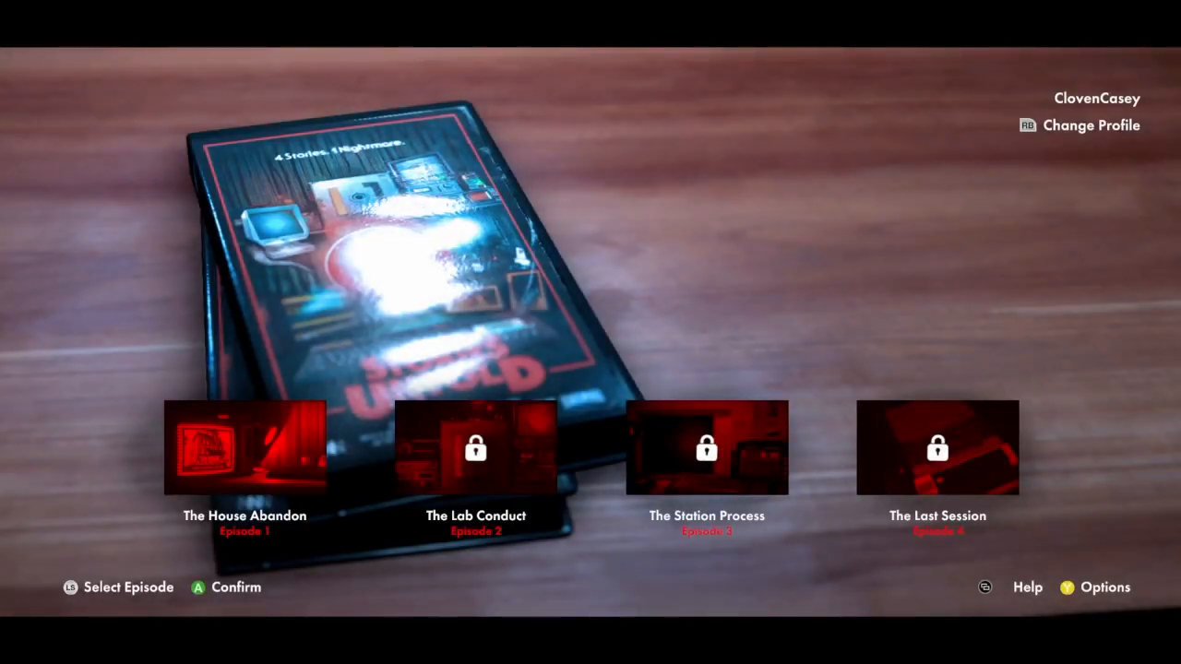
Highlight Episode 1, The House Abandon, and open its story description.
click(1104, 586)
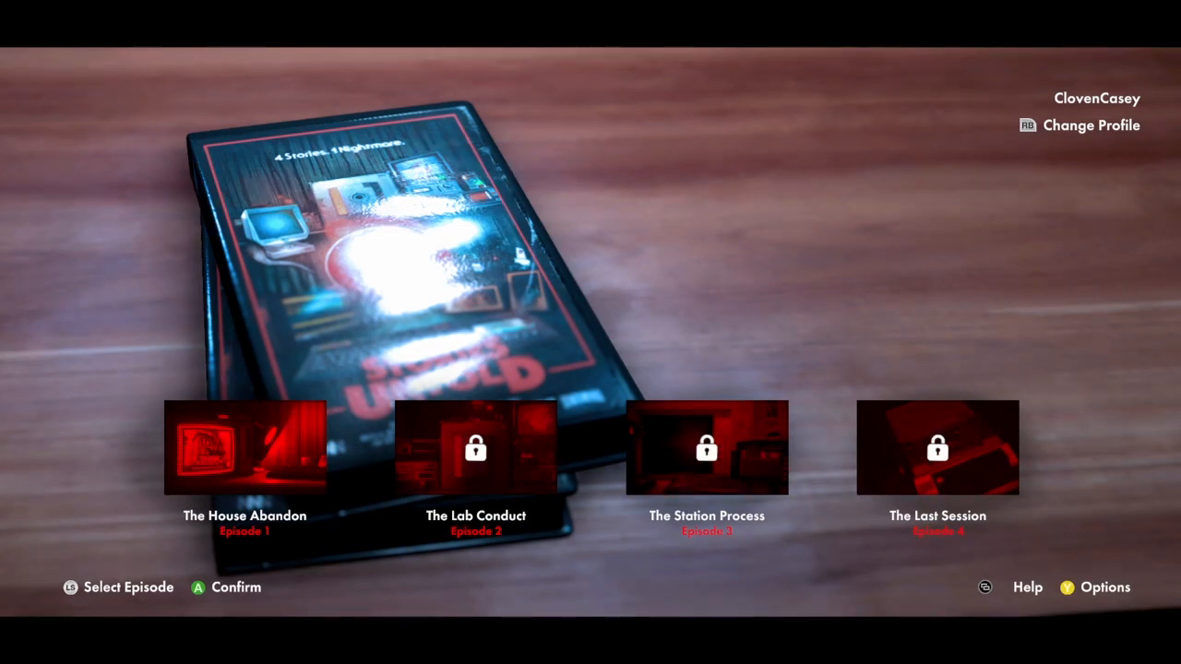
click(1027, 587)
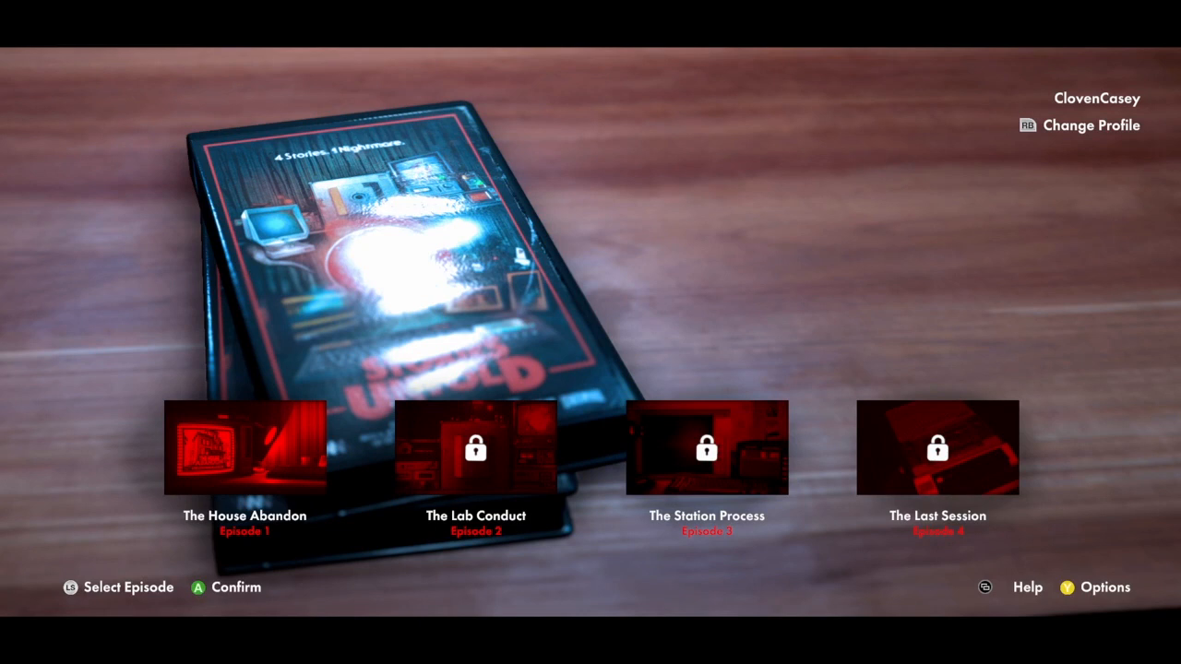
click(243, 448)
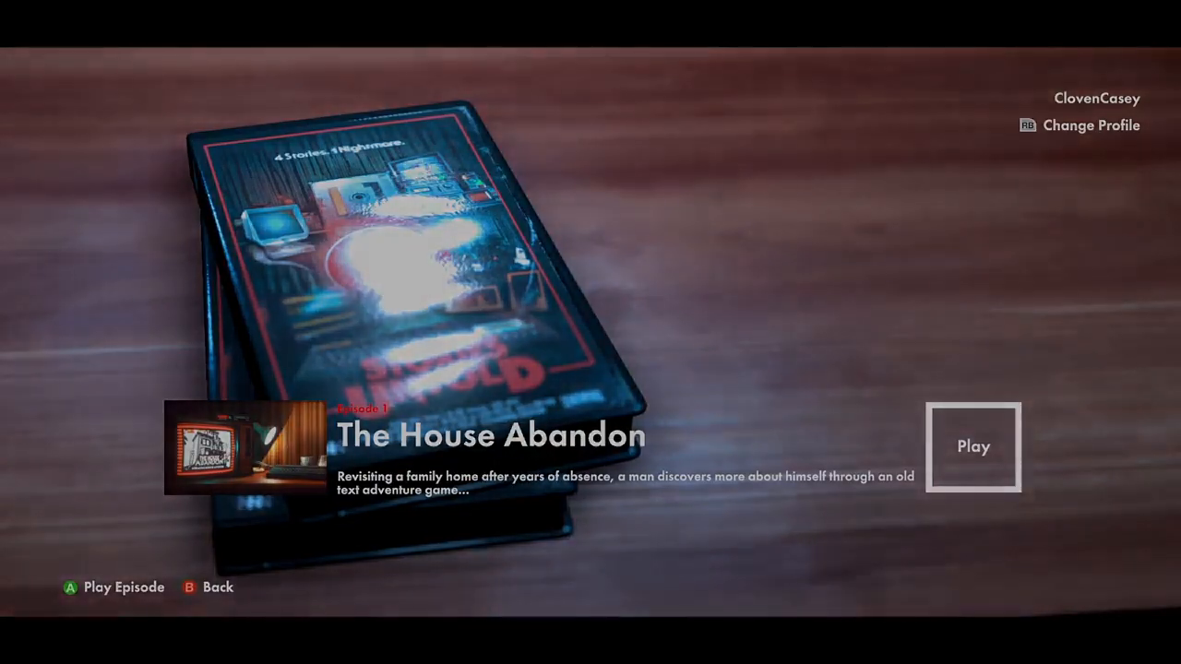
Choose Play to launch The House Abandon and load the desk TV scene.
click(972, 446)
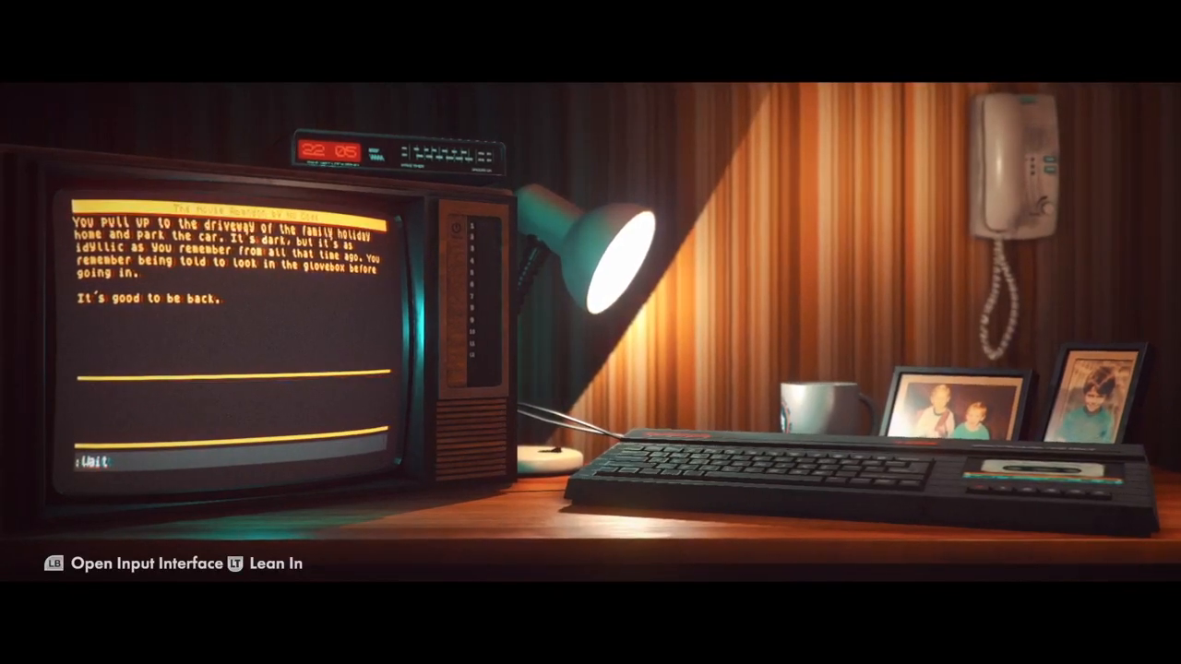
key(LB)
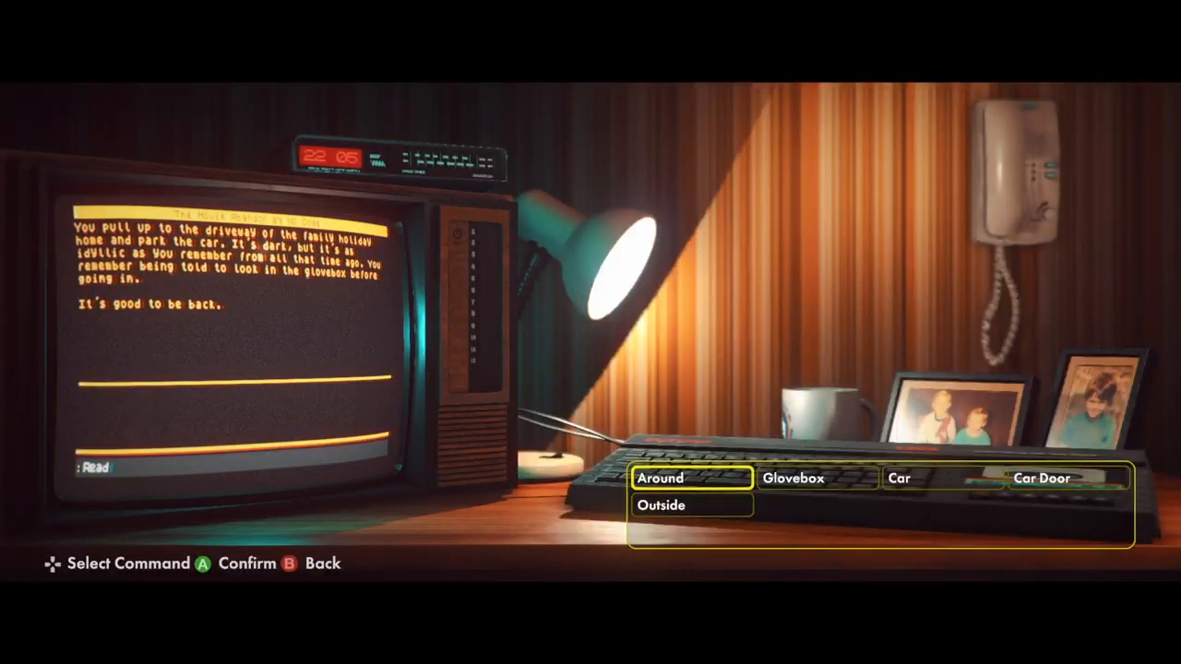
click(793, 478)
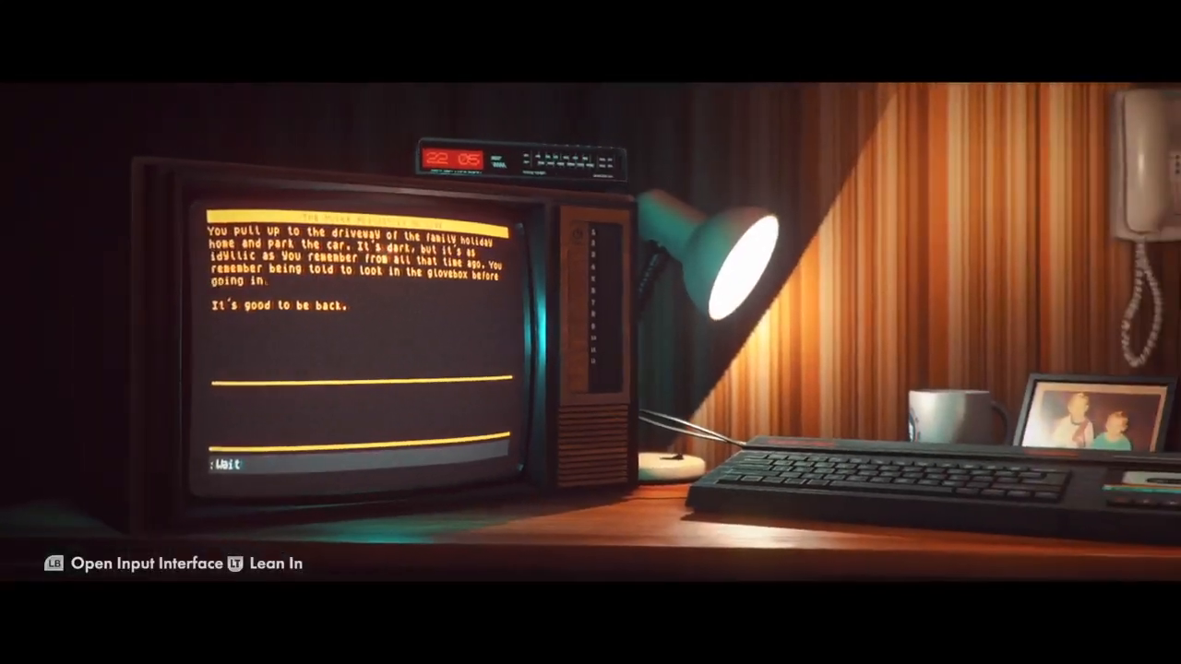
Use the Look command on the car, revealing its glove box.
key(LB)
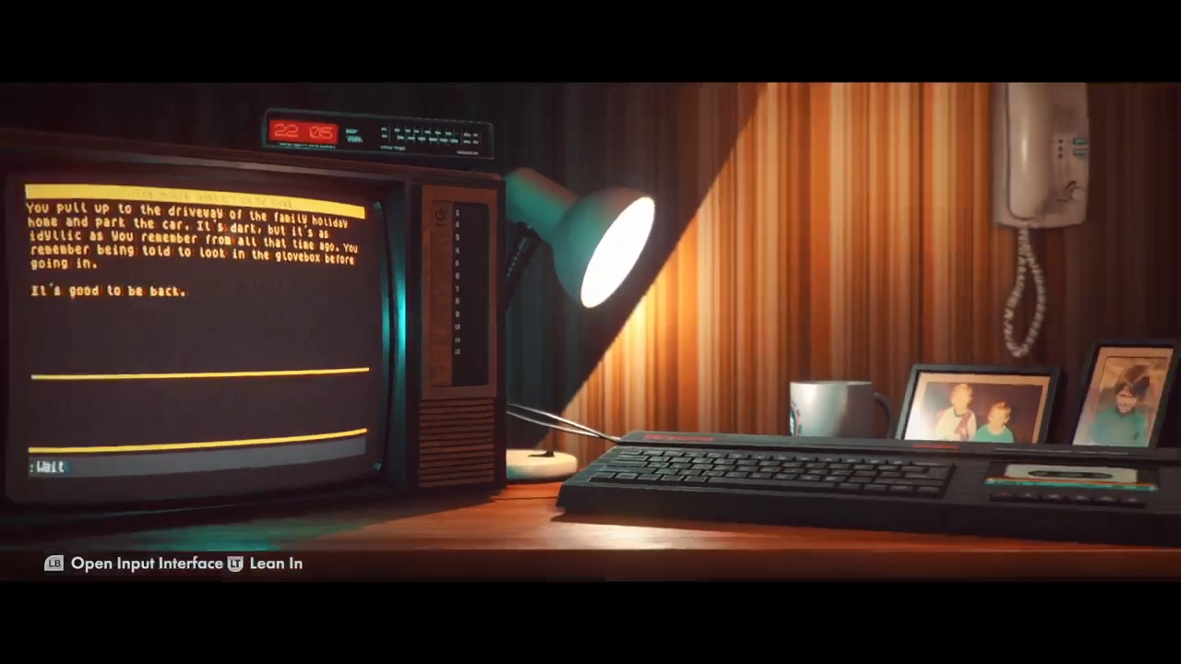
key(LB)
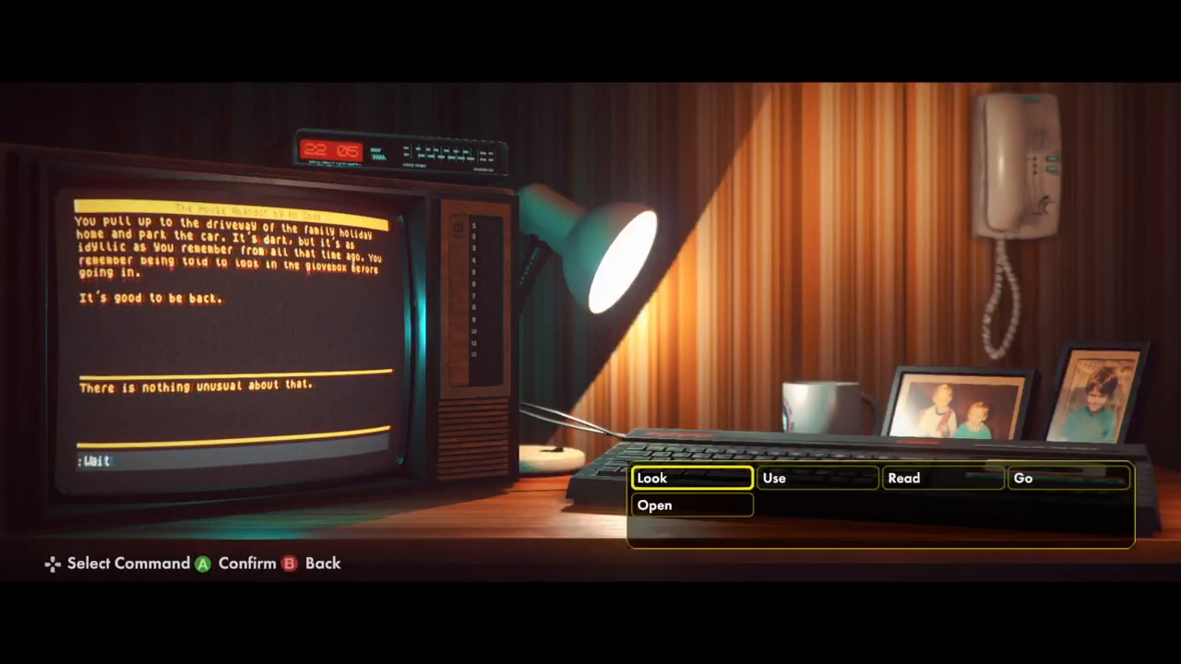
click(653, 478)
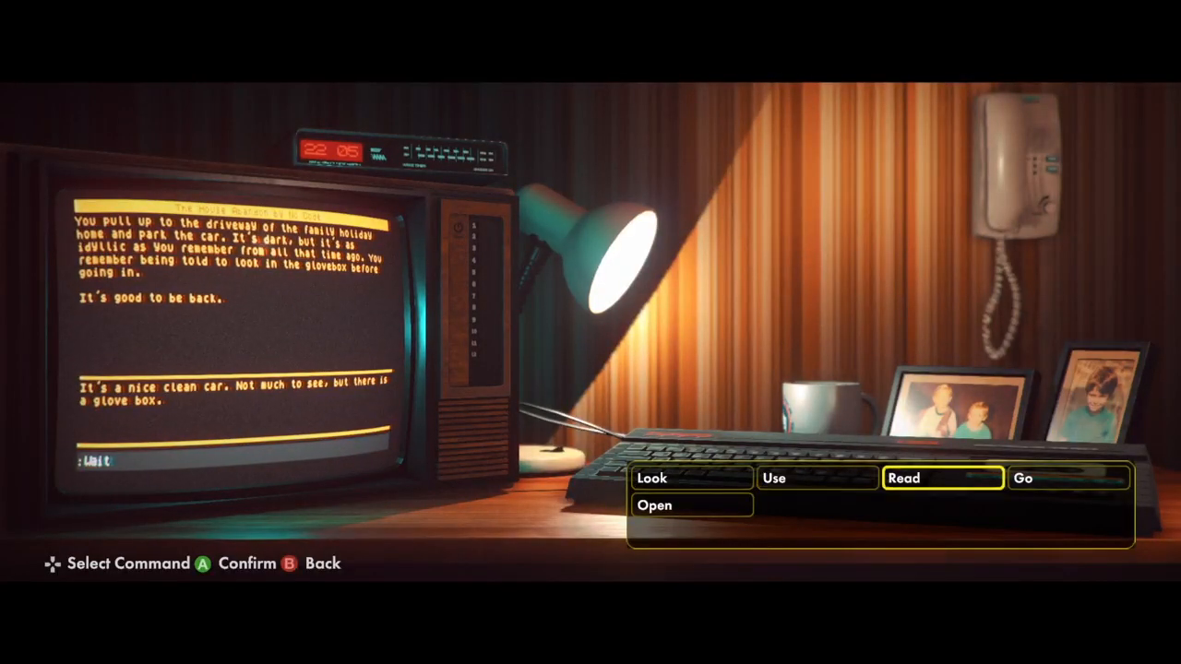
Open the glove box and take its contents, then try an unrecognised Go command.
click(655, 505)
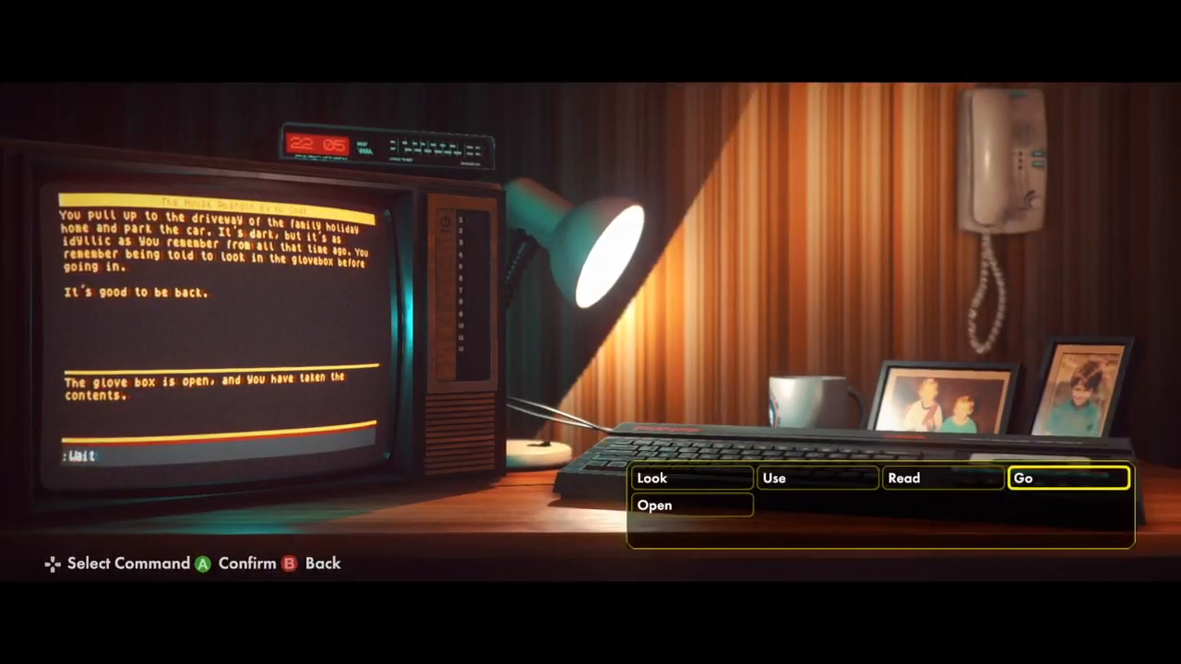
click(773, 478)
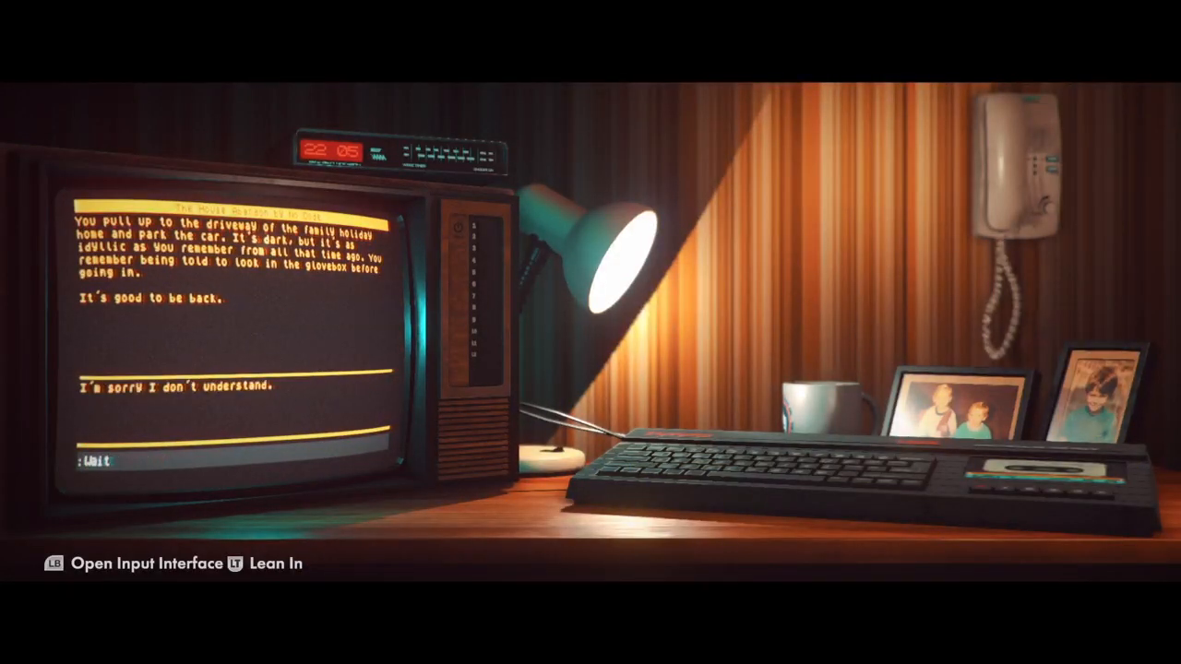
Try heading outside the car, then Open the glovebox again and take its contents.
key(lb)
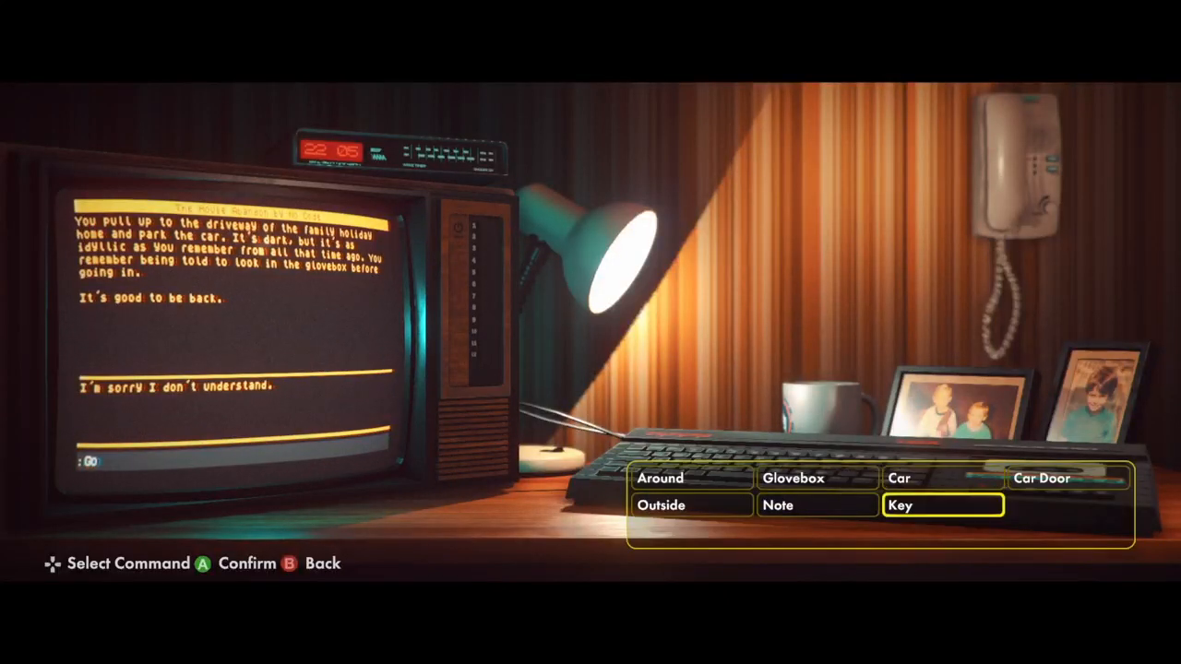
key(B)
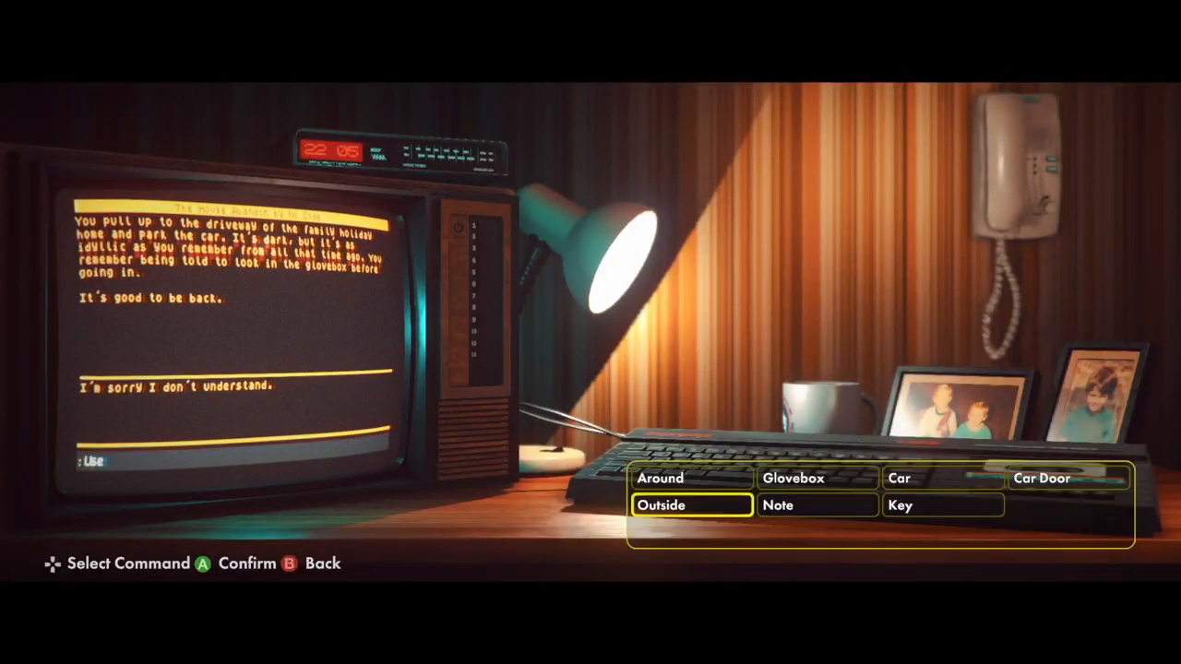
key(b)
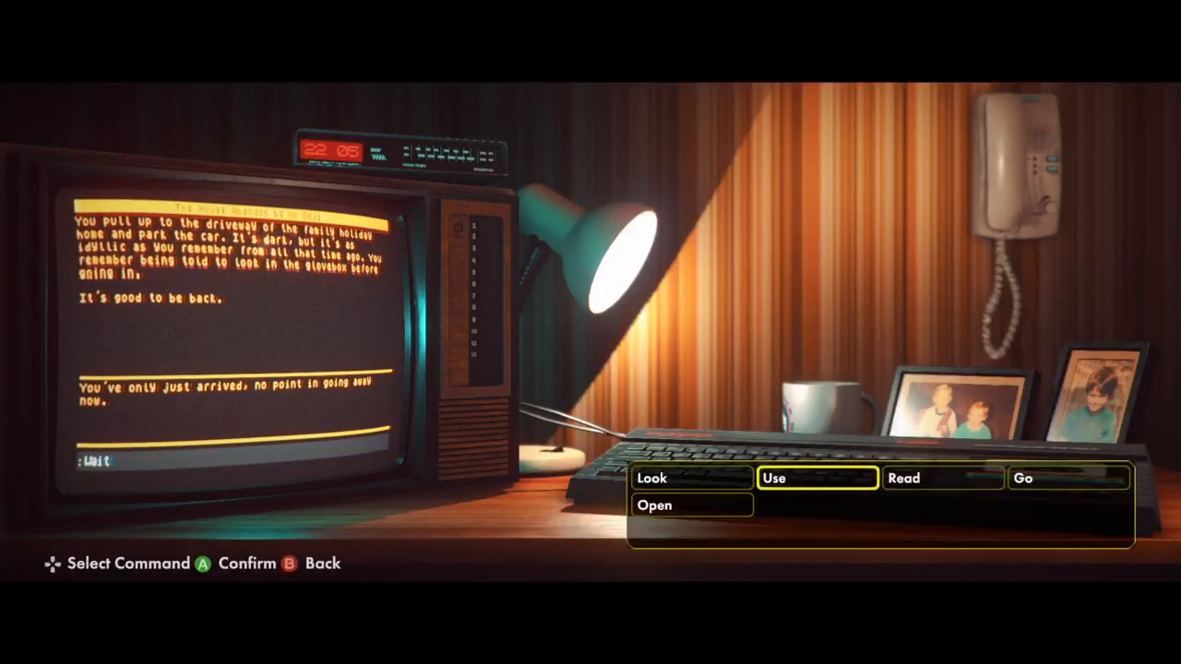
click(1022, 477)
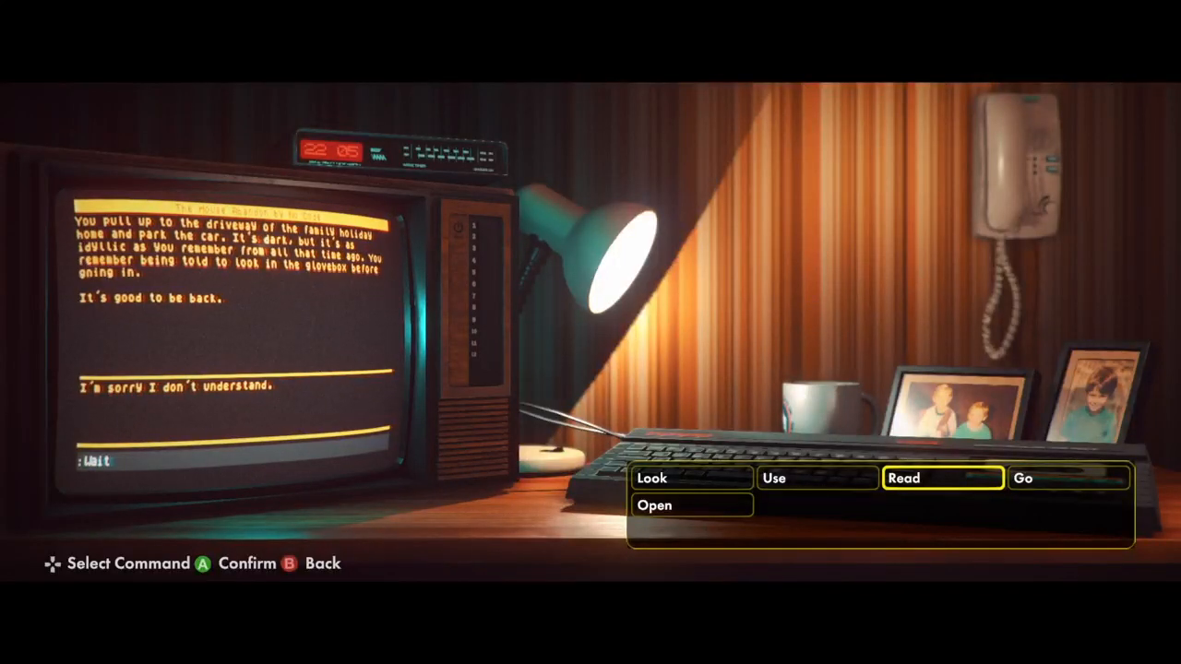
key(Left)
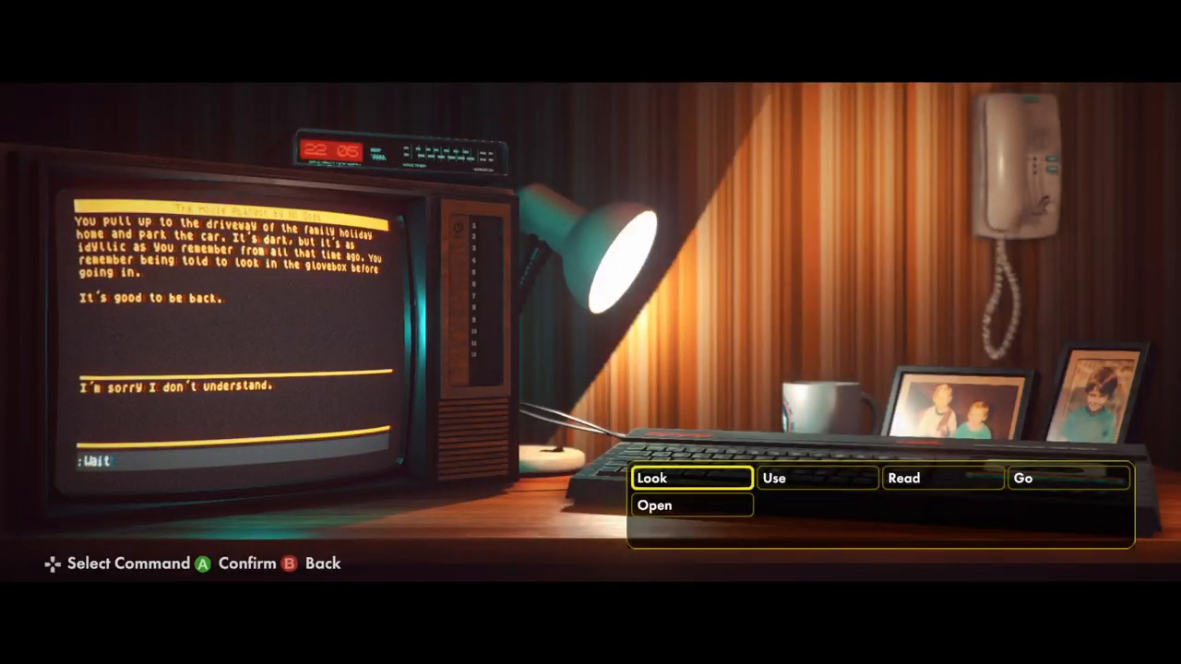
key(down)
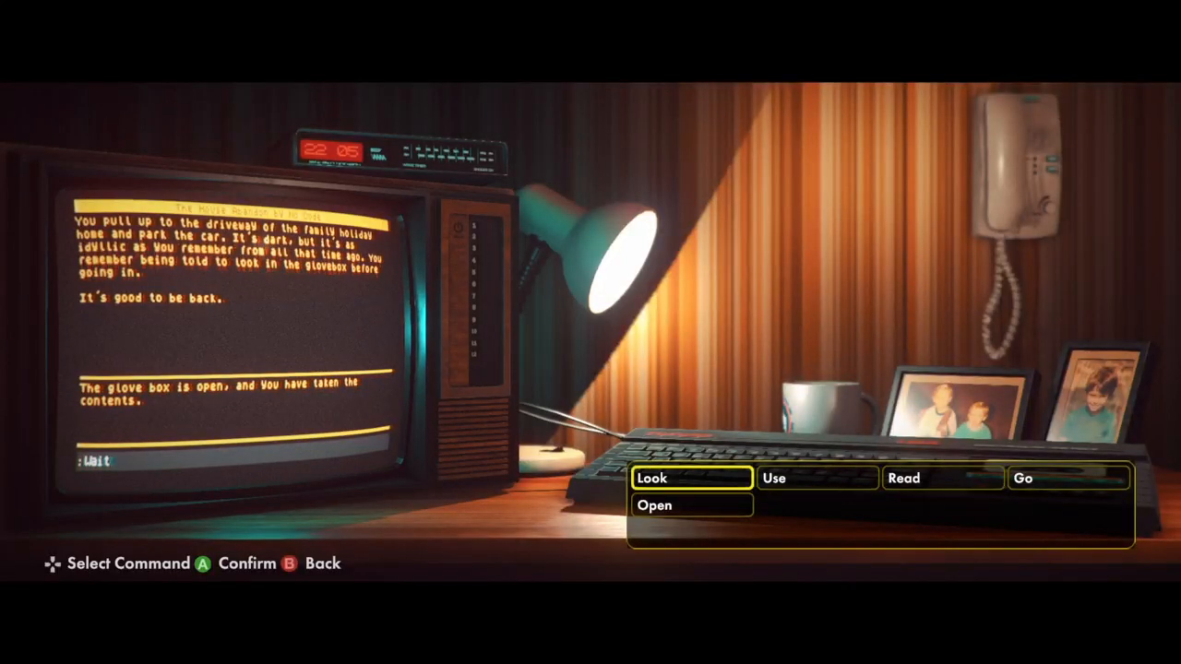
click(656, 504)
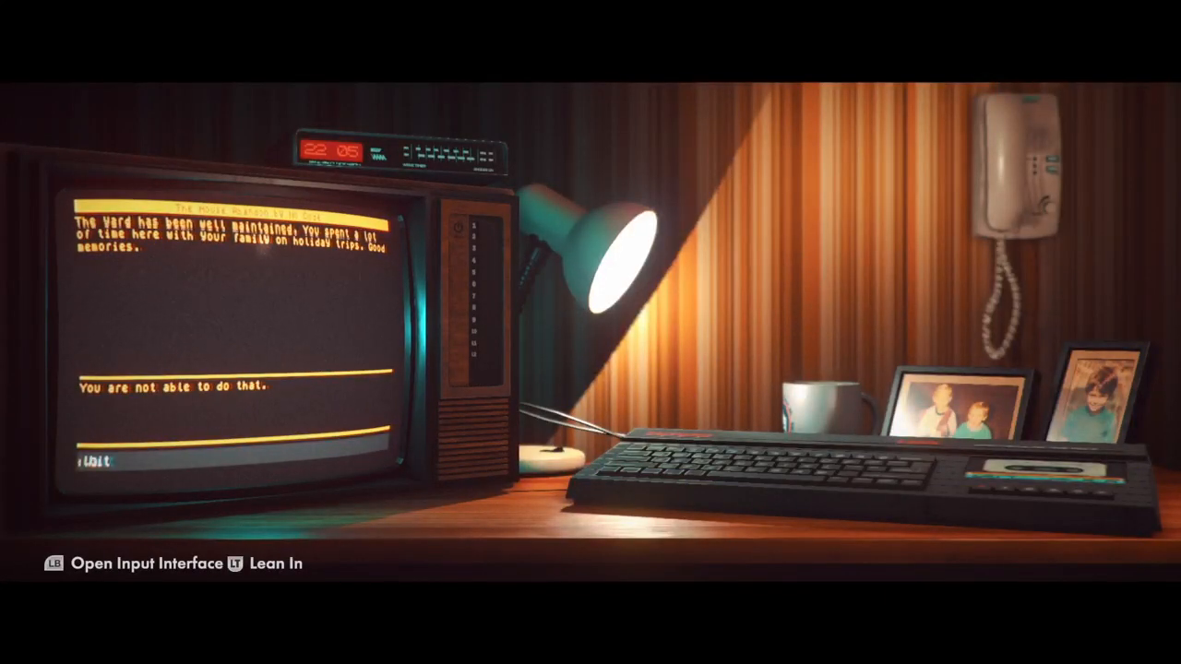
Go to the House, arriving before the front door with the yard alongside.
key(LB)
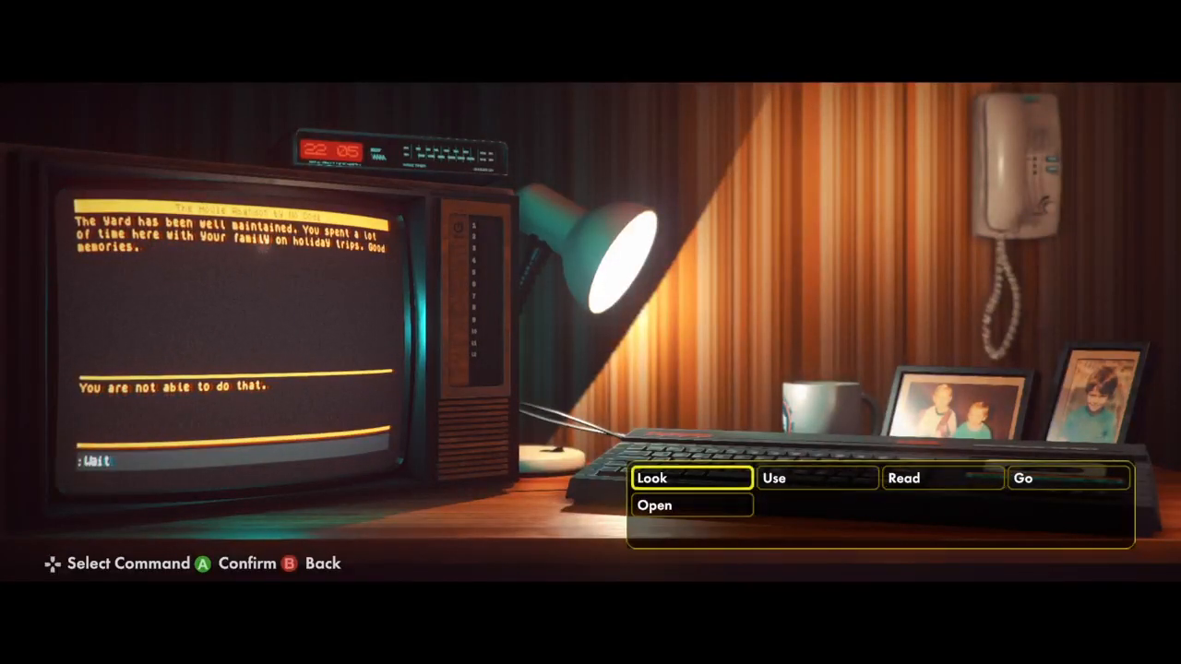
click(653, 504)
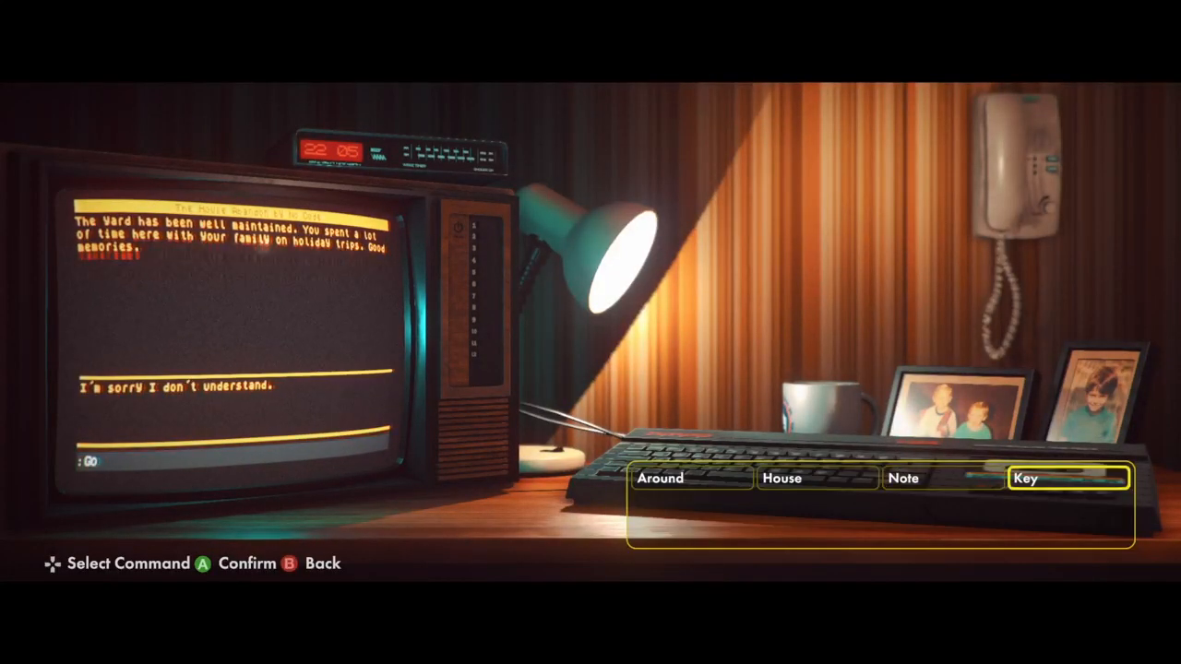
click(659, 477)
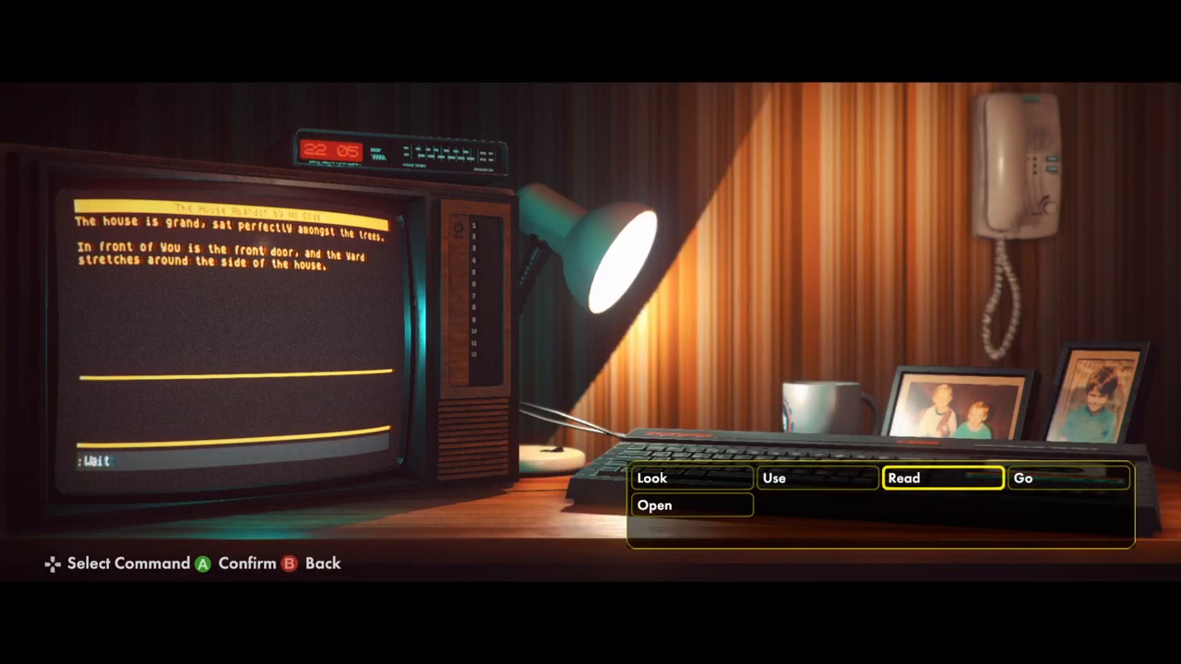
Try Go to Front Door and House, then Look around the trees and yard.
click(1022, 477)
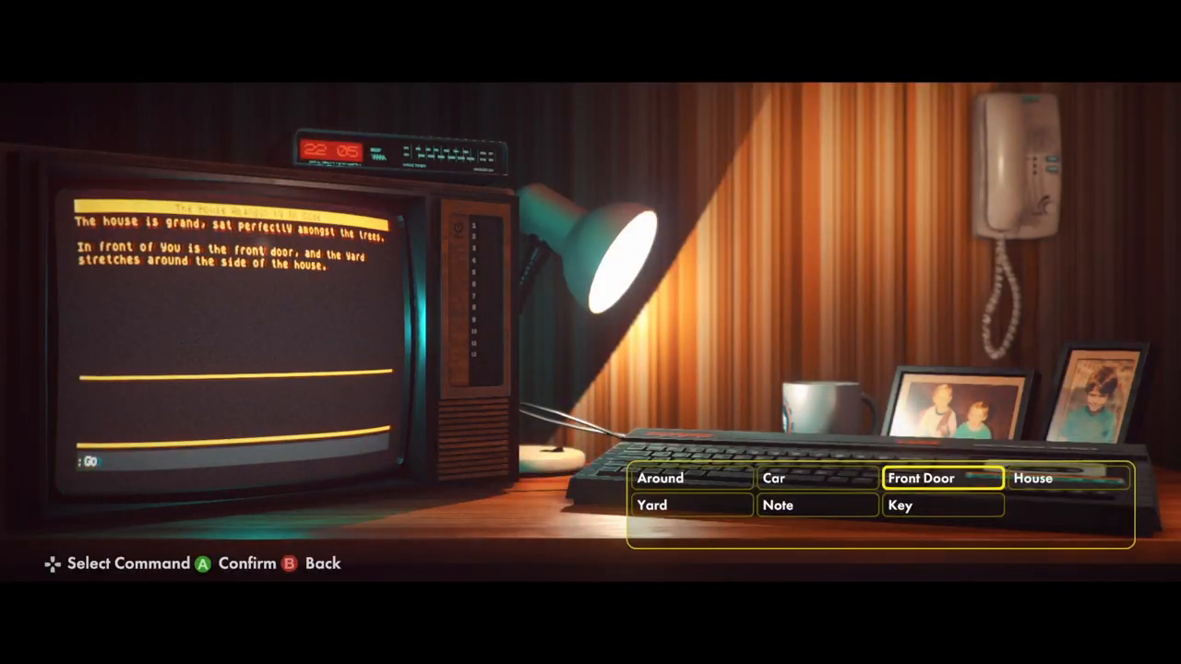
click(941, 478)
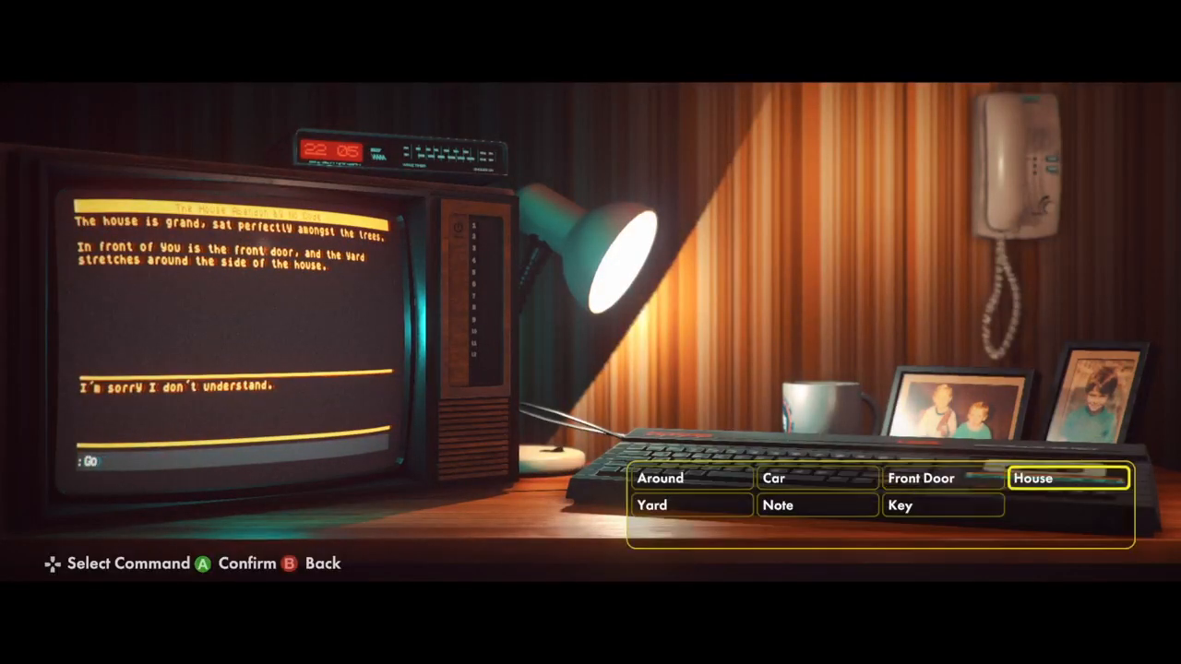
click(1068, 477)
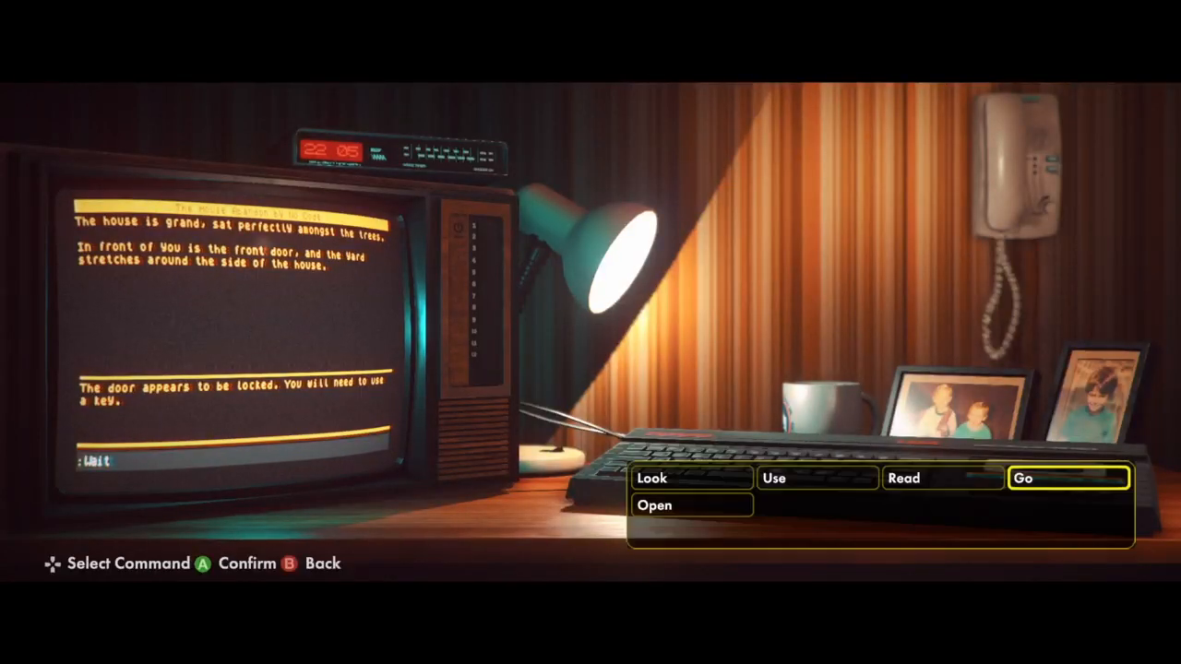
click(1067, 478)
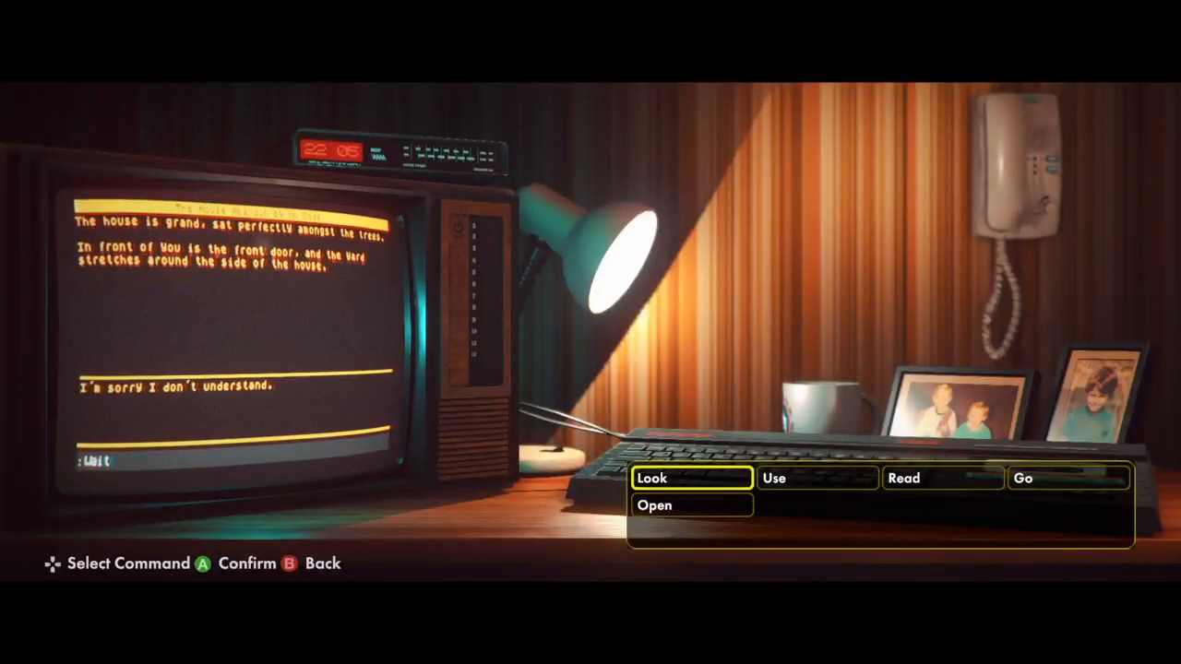
click(773, 478)
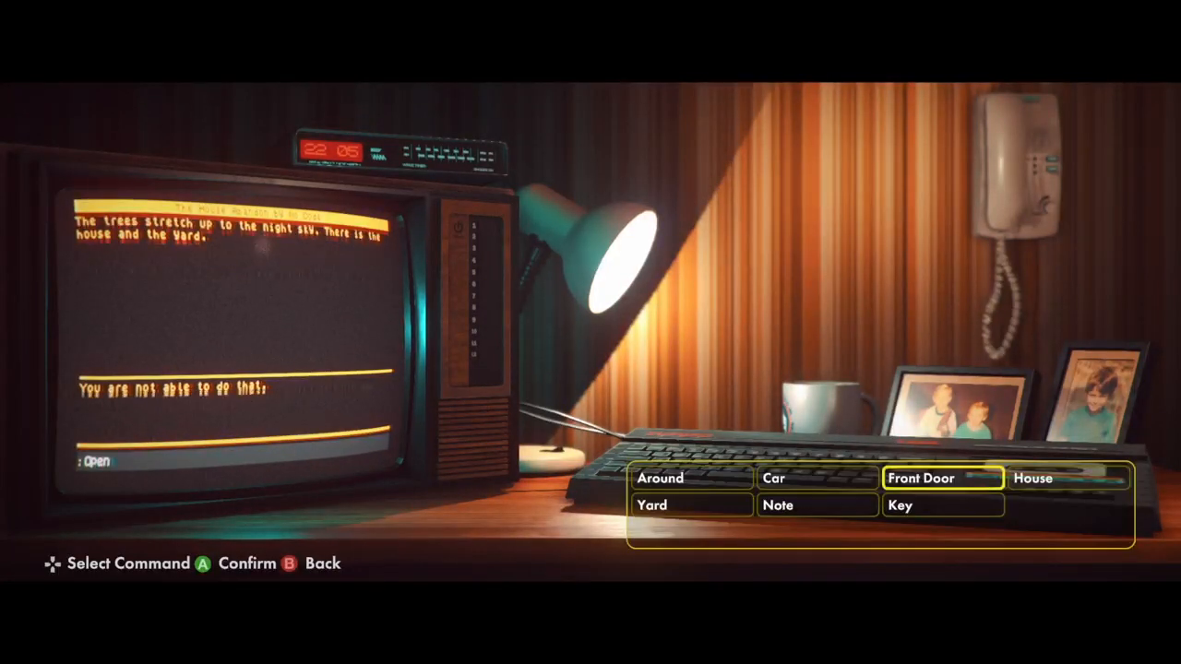
Open the Front Door and enter the dark hallway beside the light switch.
click(941, 478)
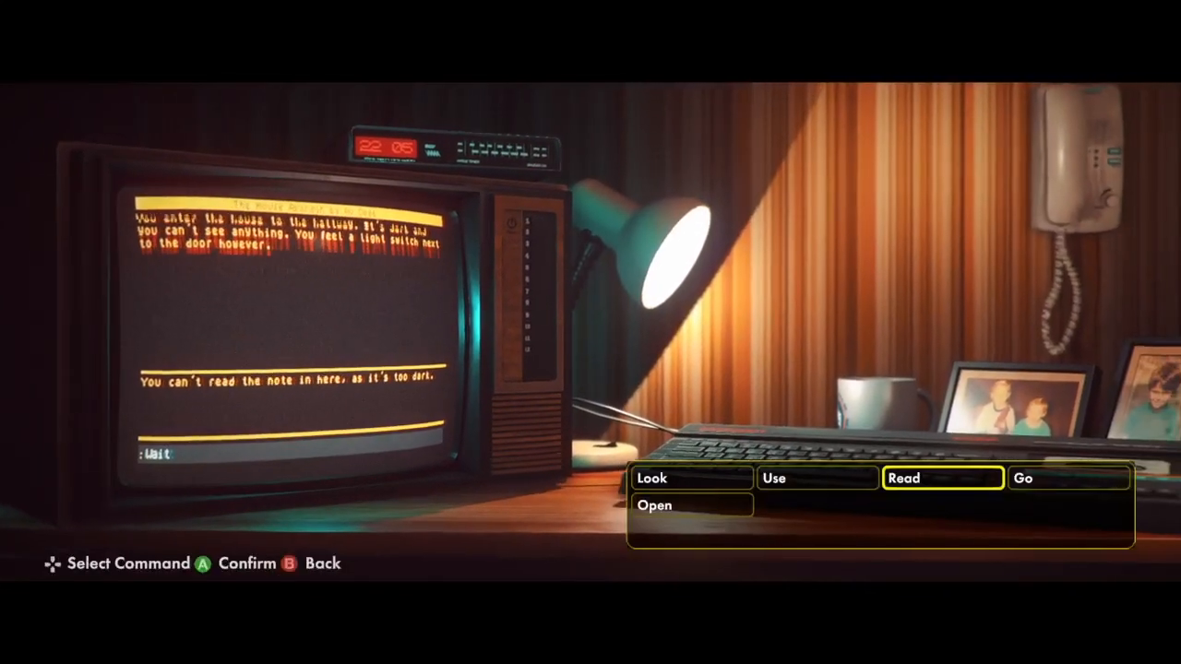
Go back out of the hallway to stand outside the house.
key(Left)
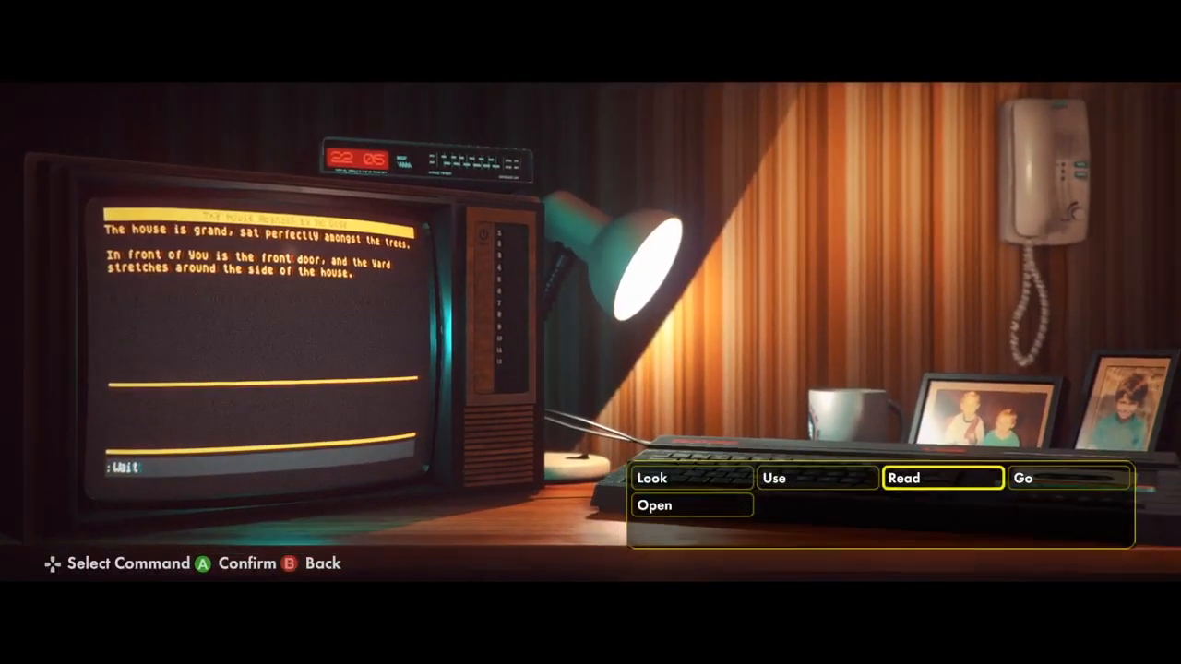
Pick a command with Yard as its object to read about happy family holidays.
click(940, 478)
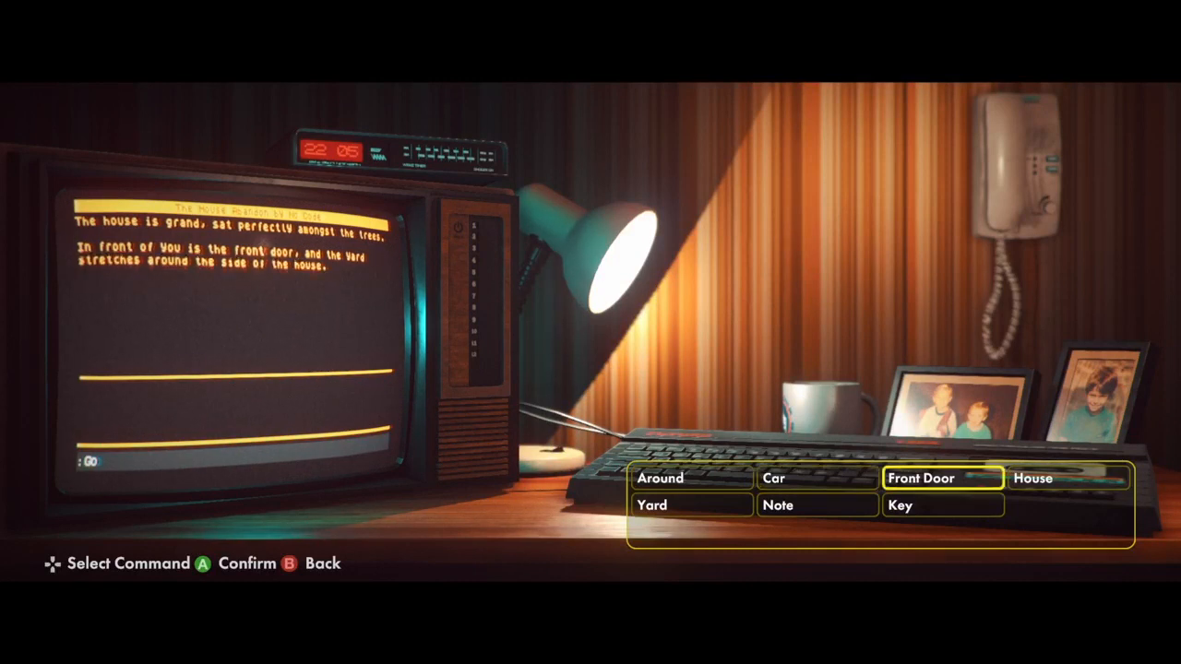
click(690, 478)
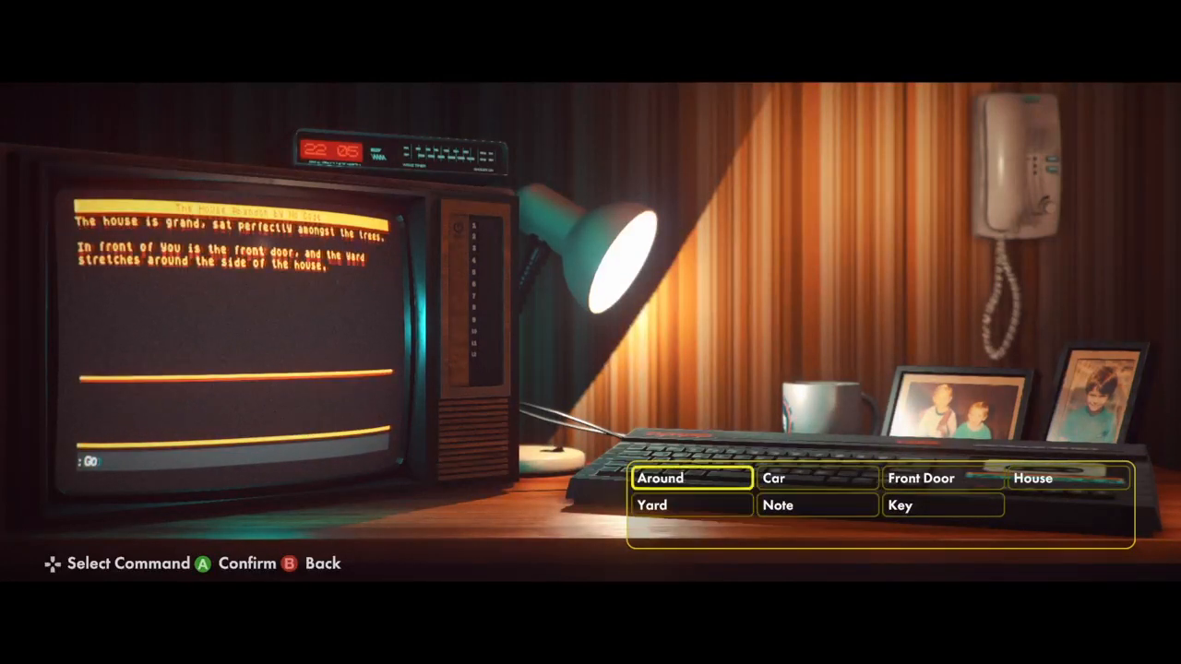
click(659, 477)
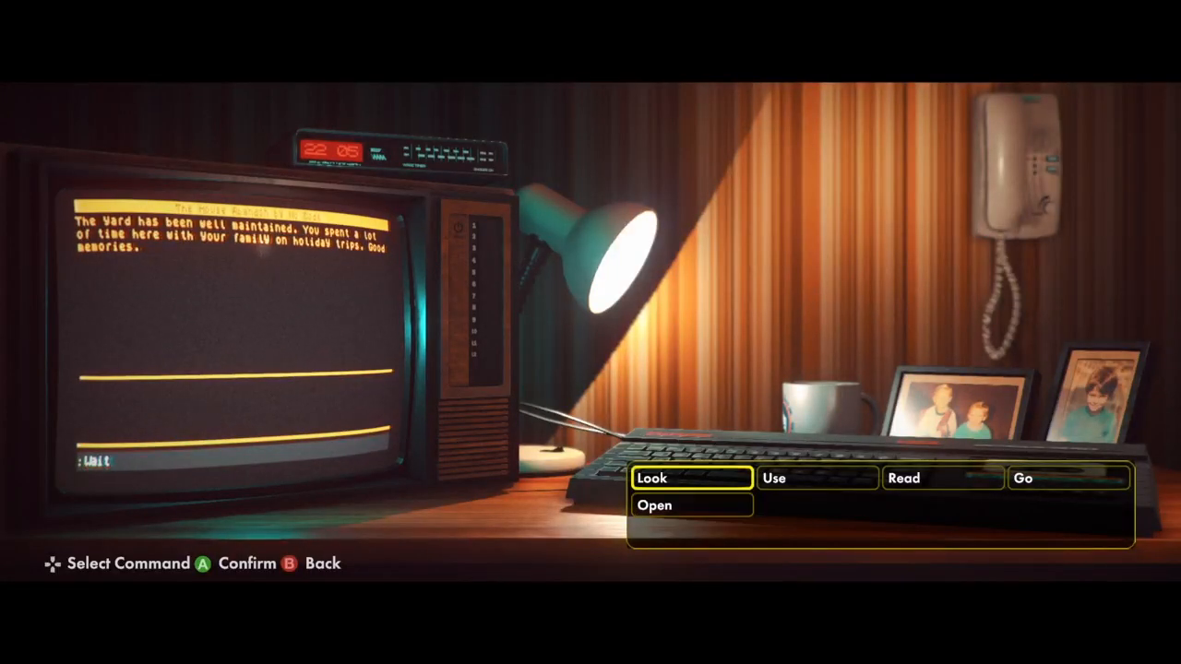
click(652, 478)
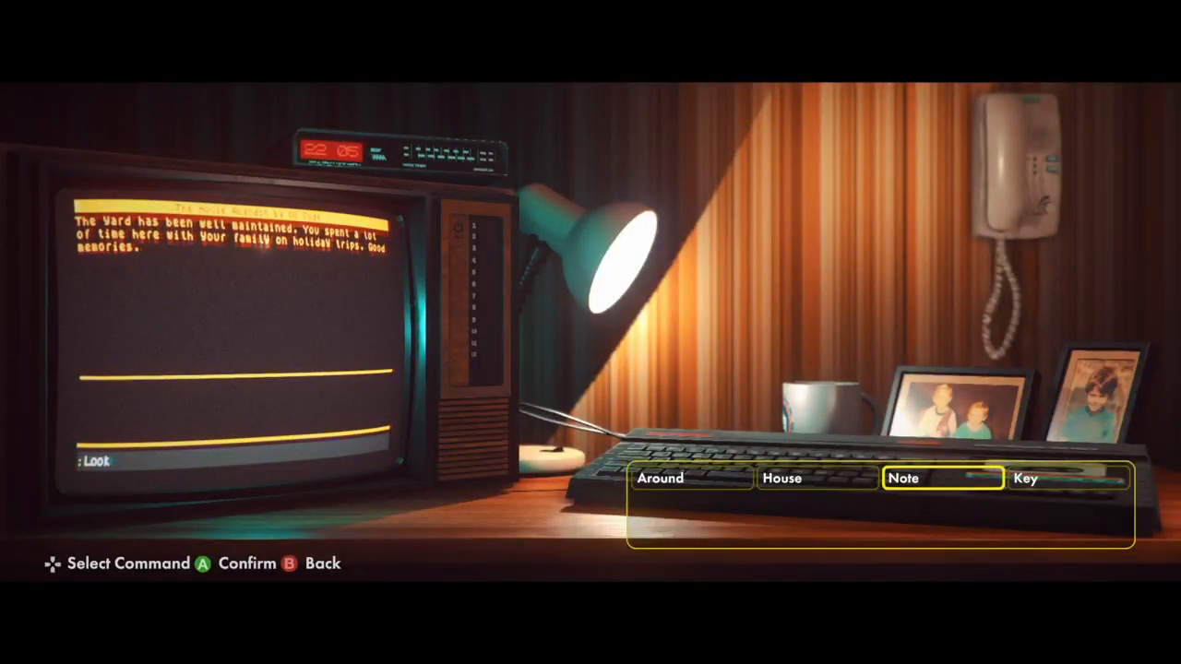
click(940, 478)
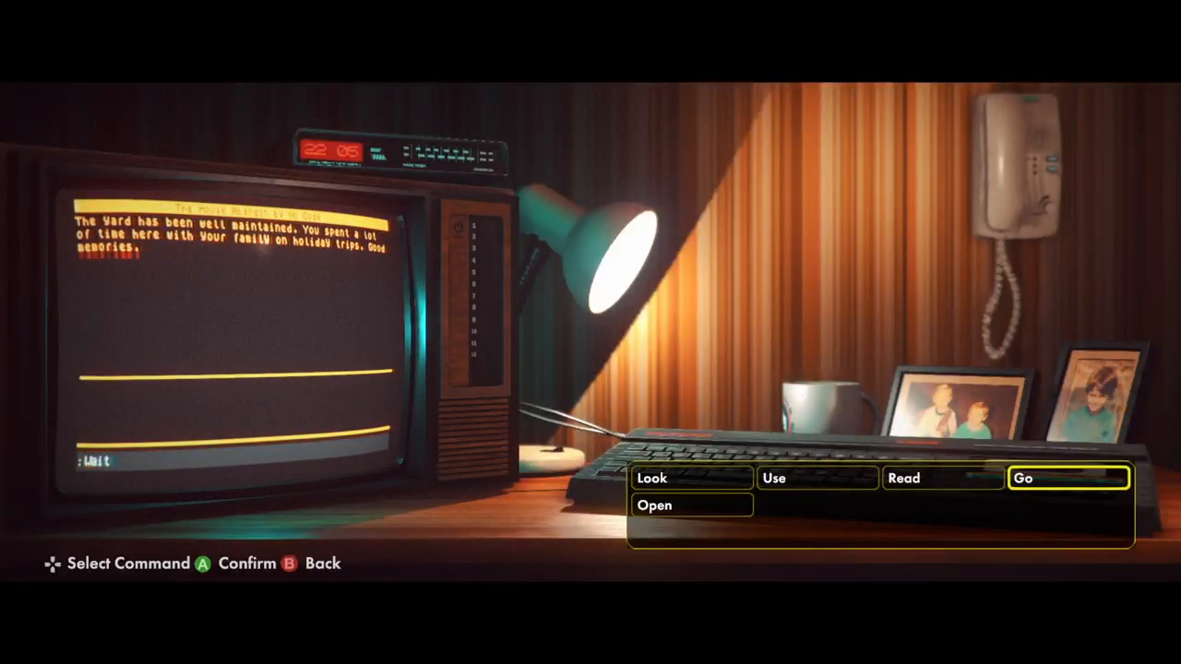
Go back to the front of the house, then try an action that gets 'You are not able to do that.'.
click(1067, 477)
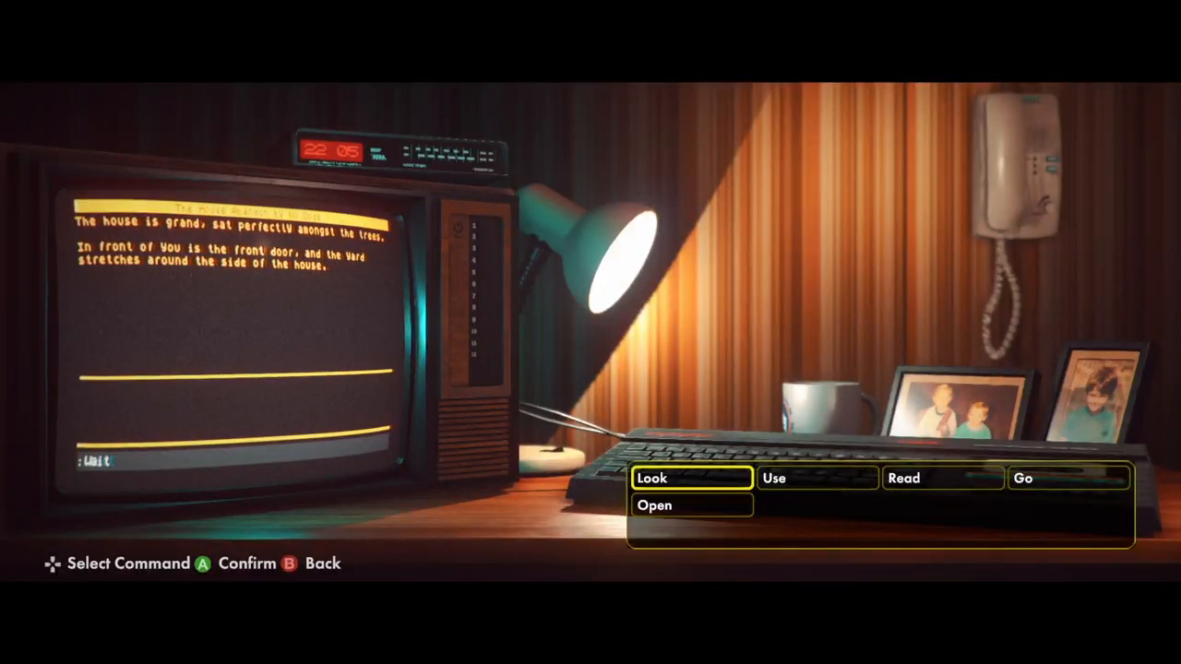
click(654, 505)
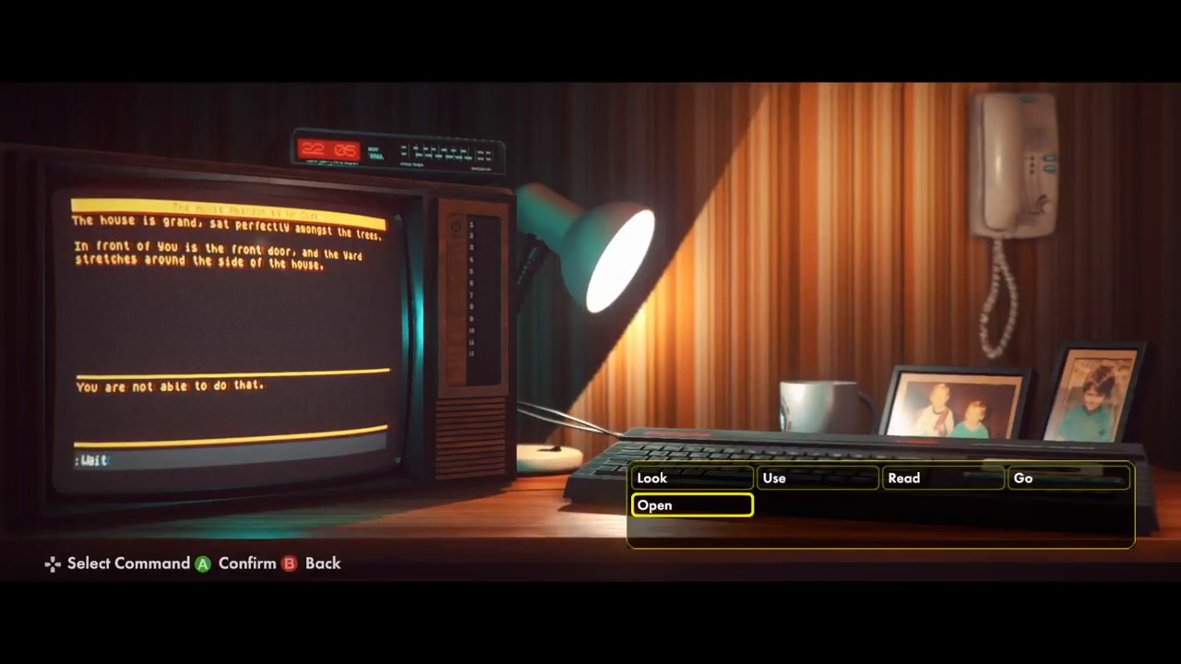
Examine the spacious yard behind the house, then start an Open command.
click(651, 478)
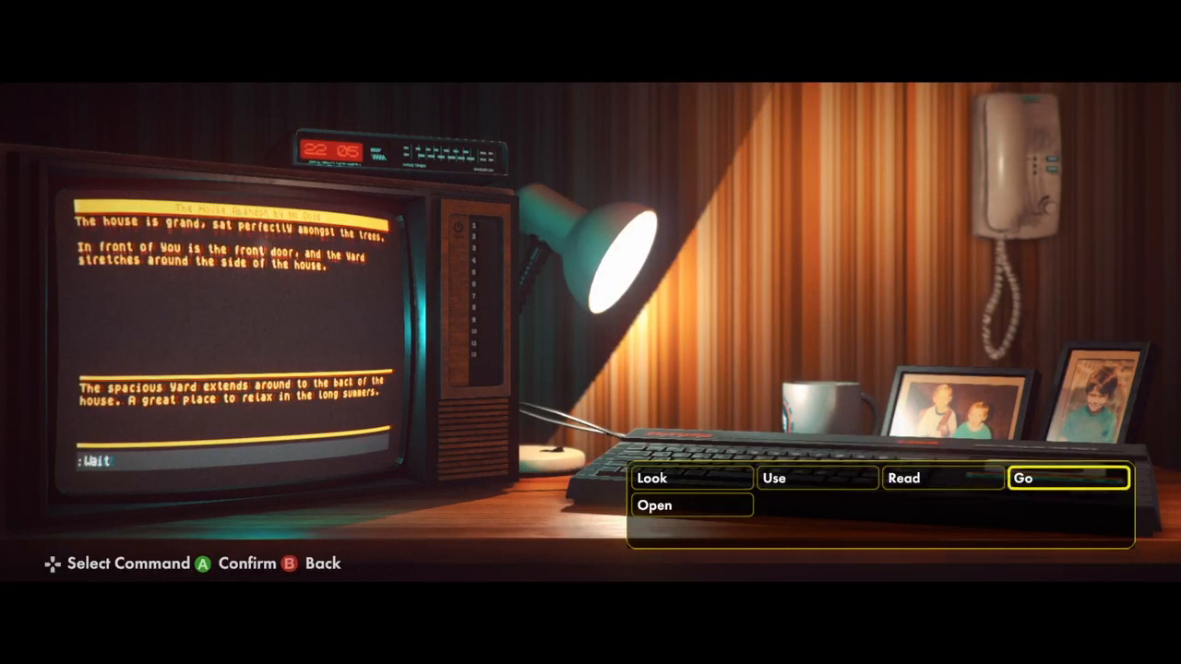
click(1067, 478)
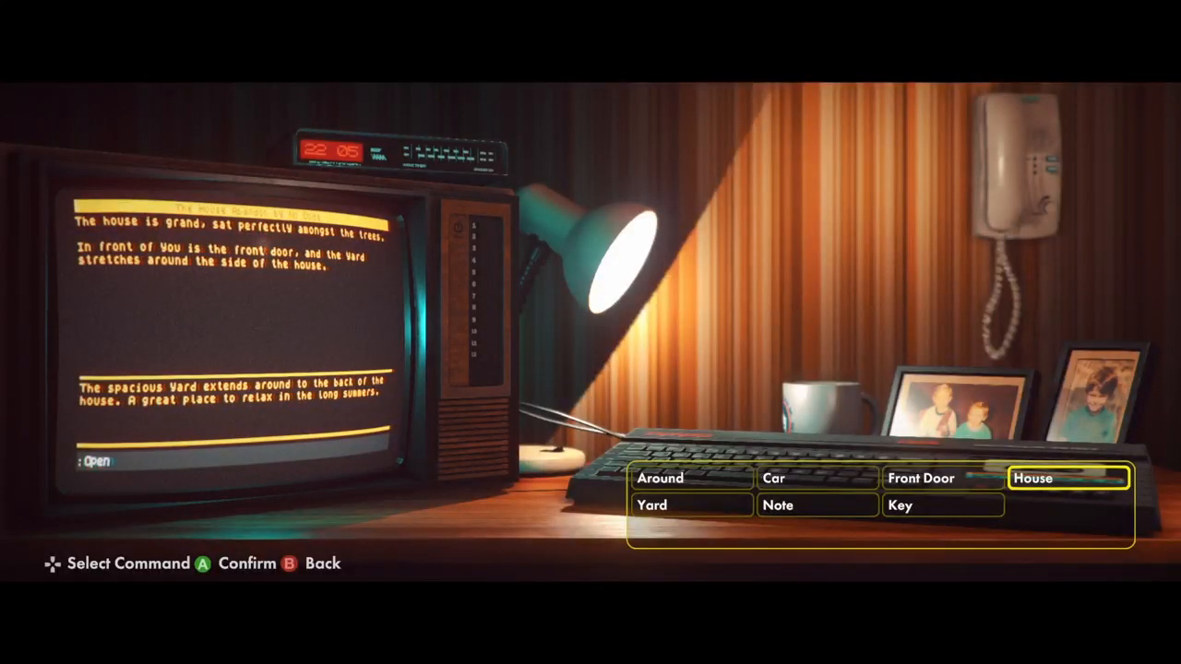
Cancel the Open command, clearing the yard reply from the monitor.
key(down)
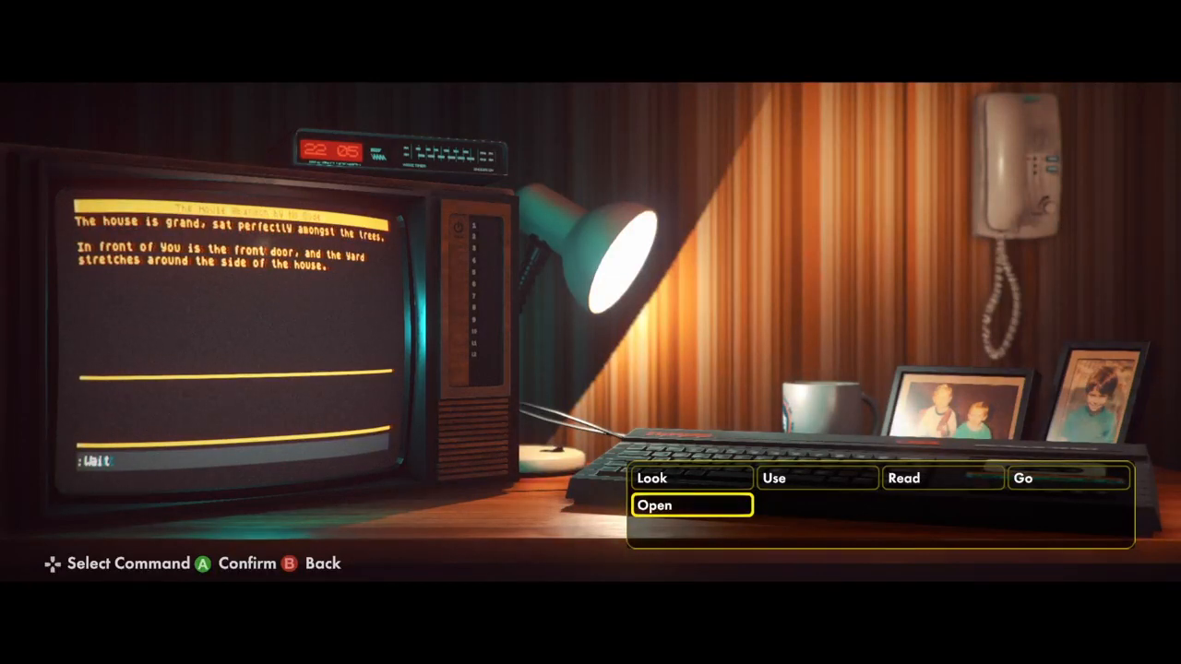
click(815, 478)
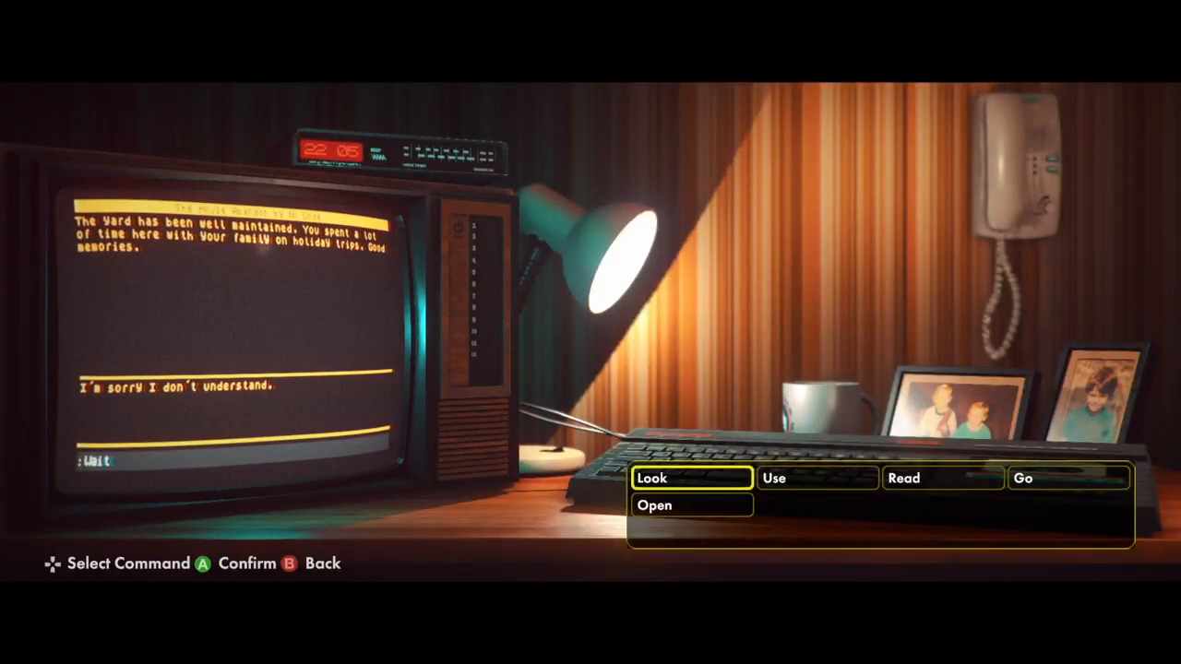
Choose Use to list Around, House, Generator, Note and Key as targets.
click(652, 478)
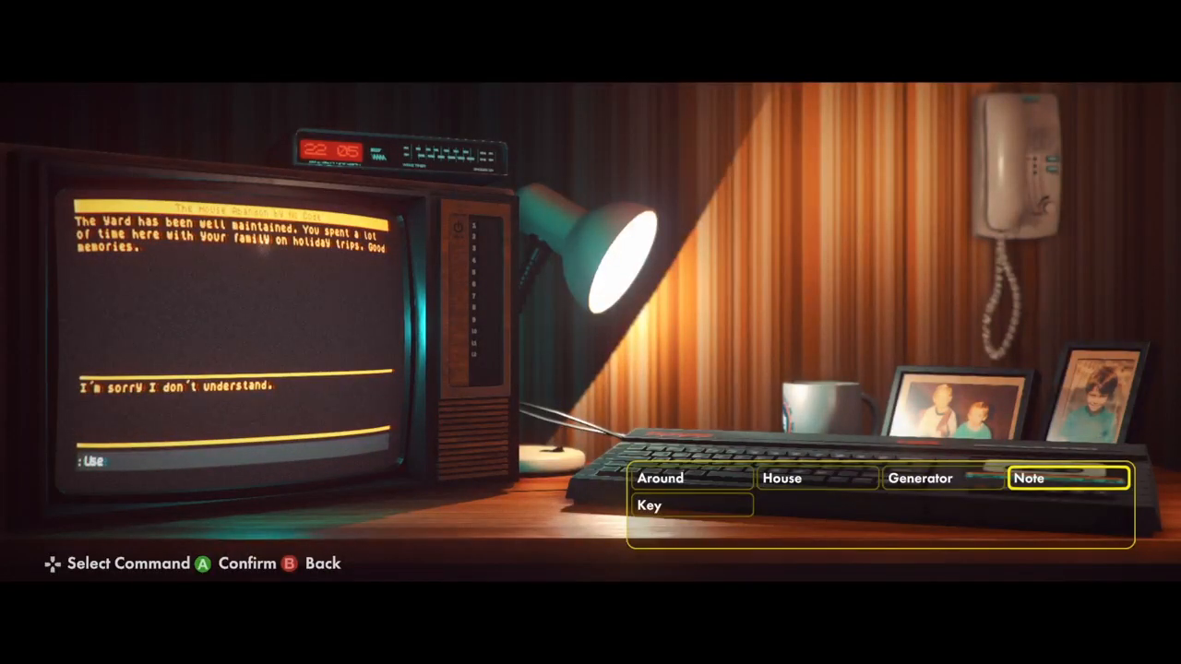
click(920, 478)
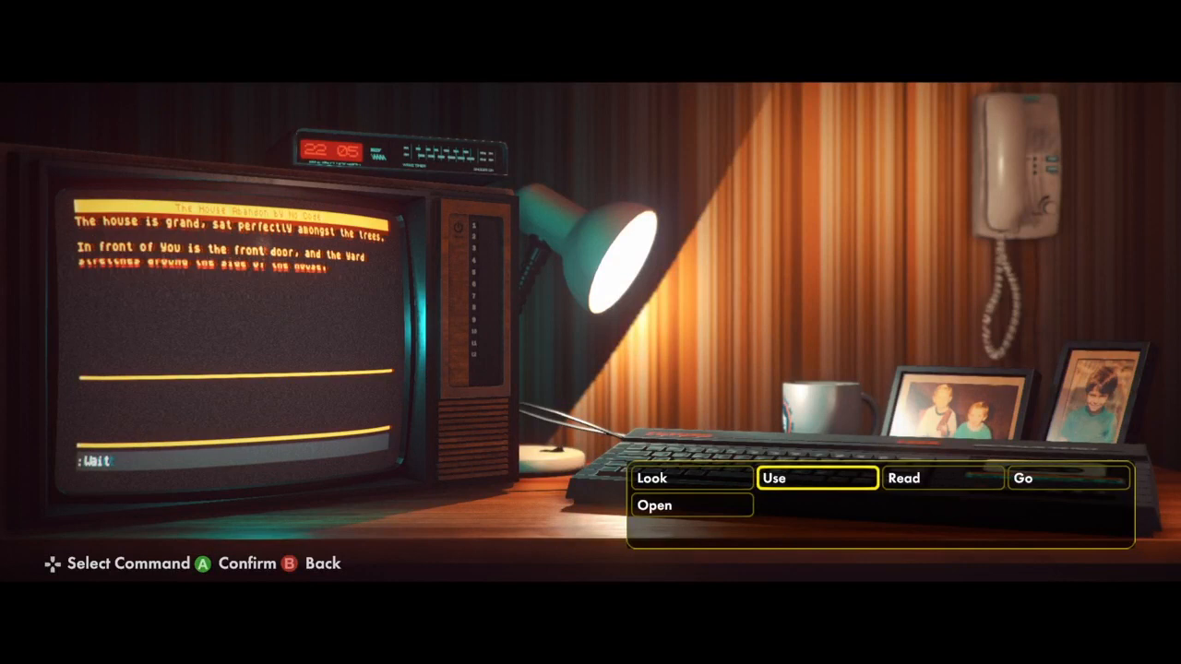
Go through the front door into the dark hallway beside the light switch.
click(816, 478)
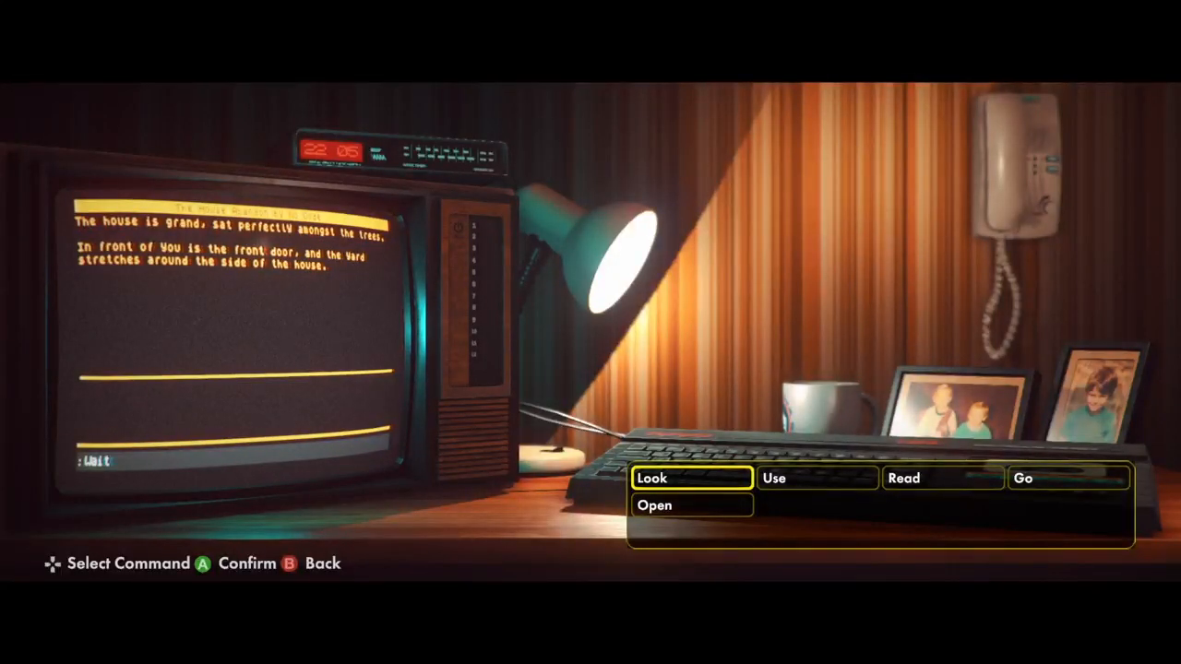
click(774, 478)
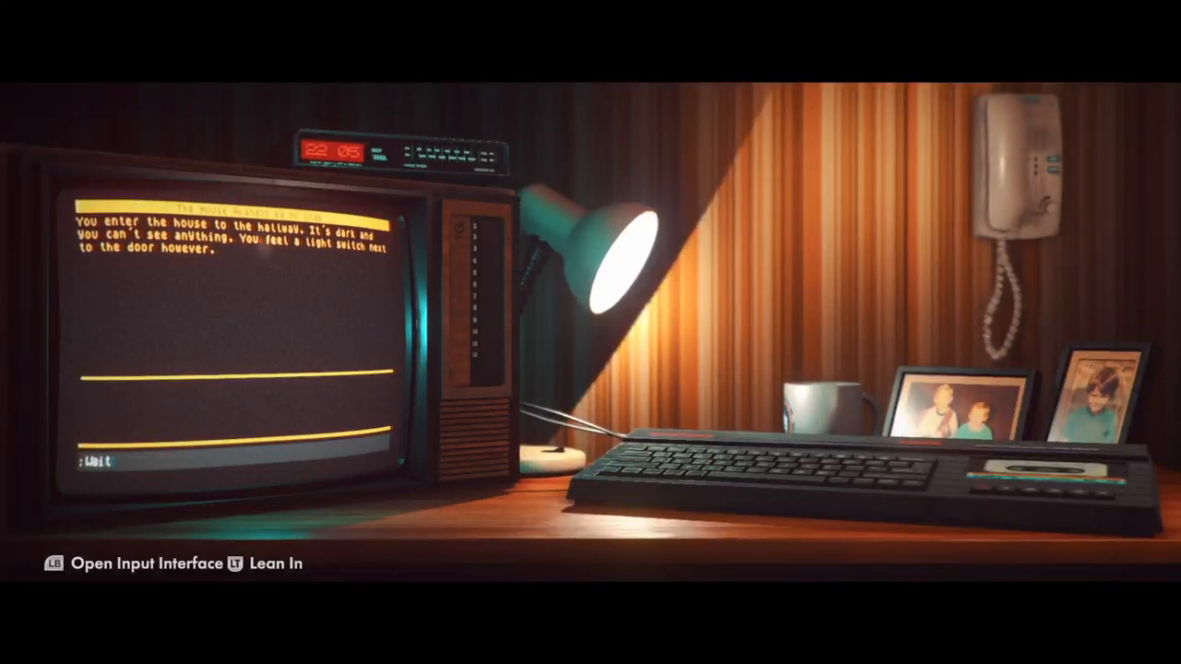
key(LB)
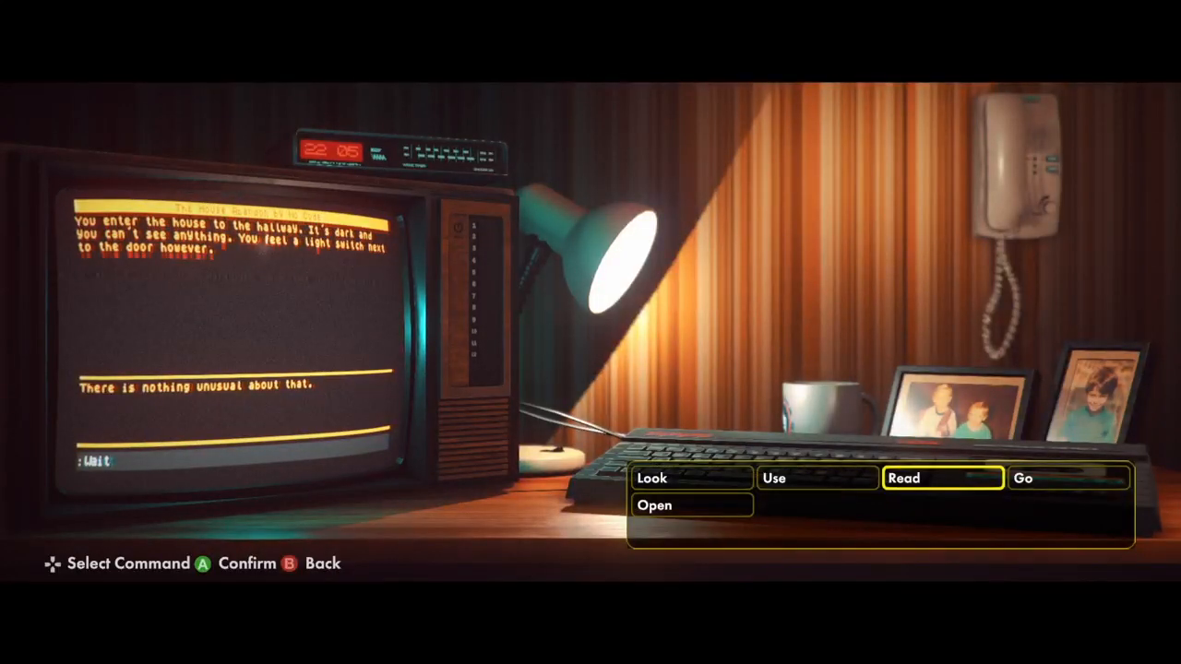
Use the light switch to brighten the hallway, revealing kitchen, living room and stairs.
click(1022, 478)
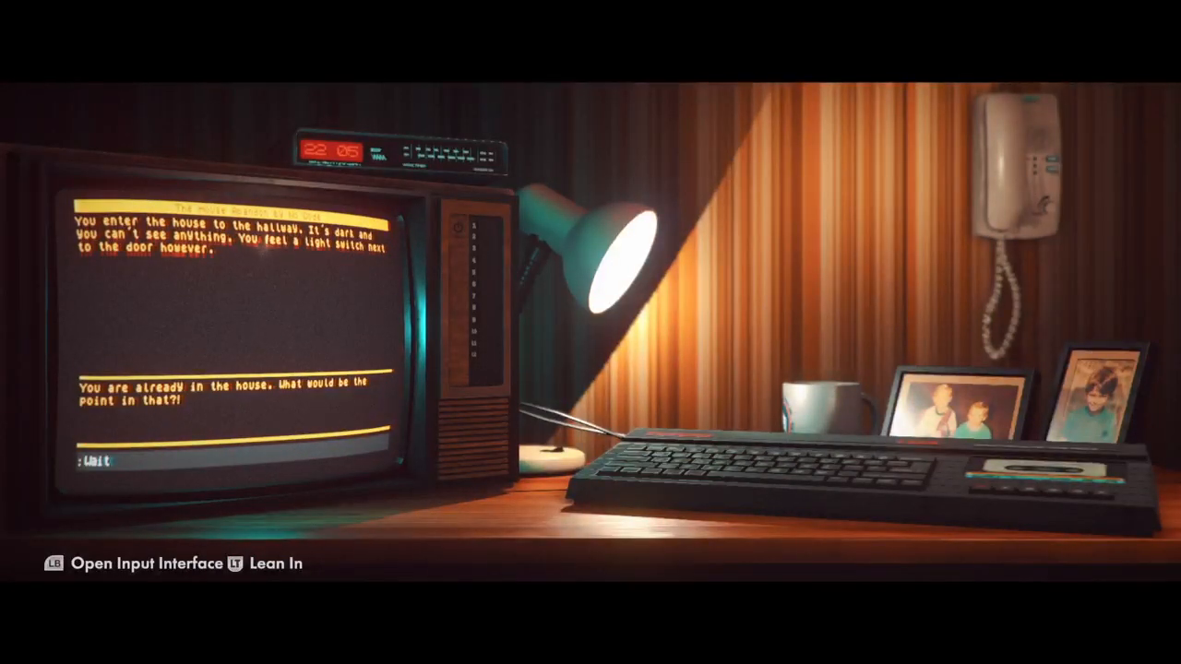
key(LB)
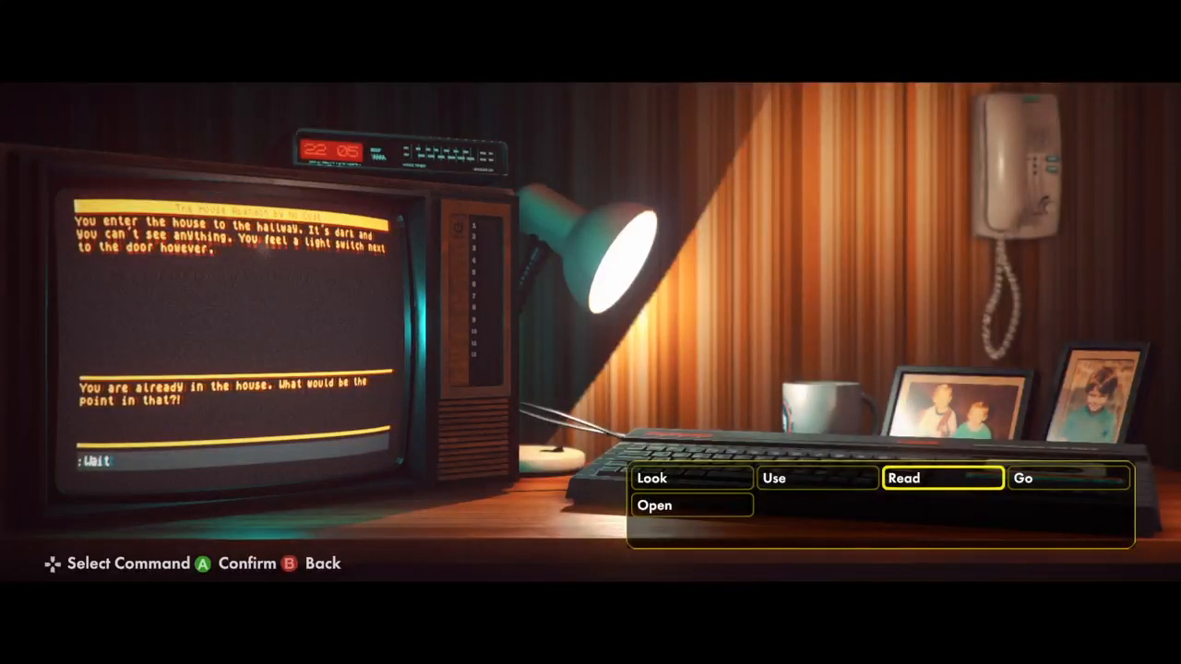
click(941, 478)
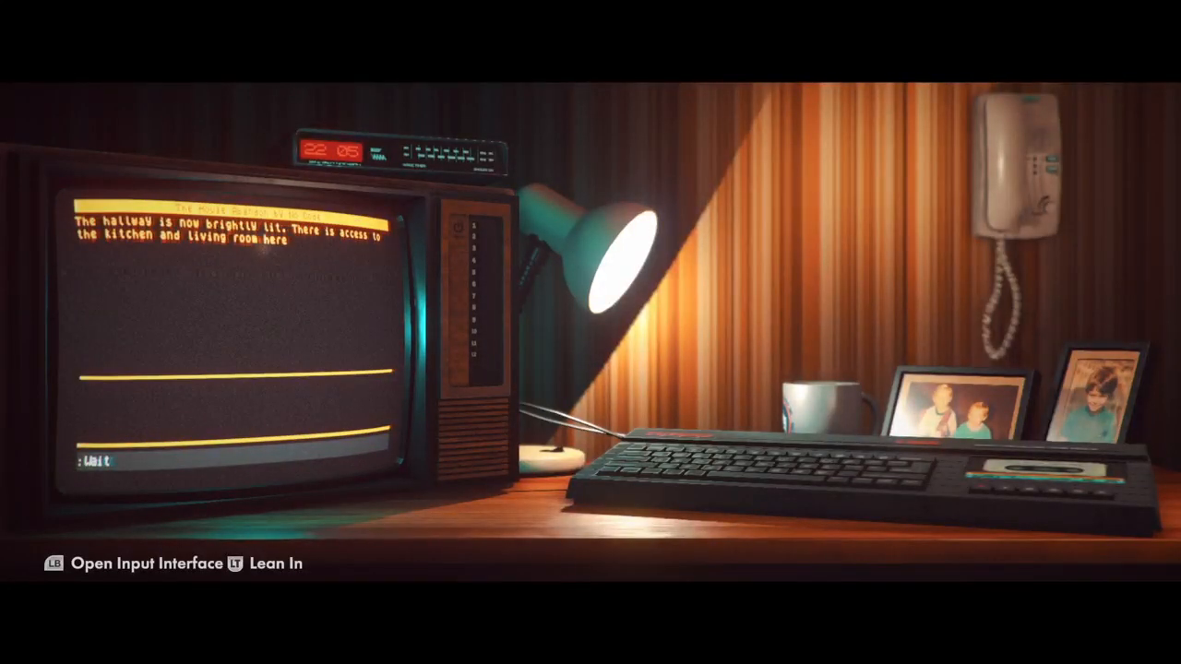
key(enter)
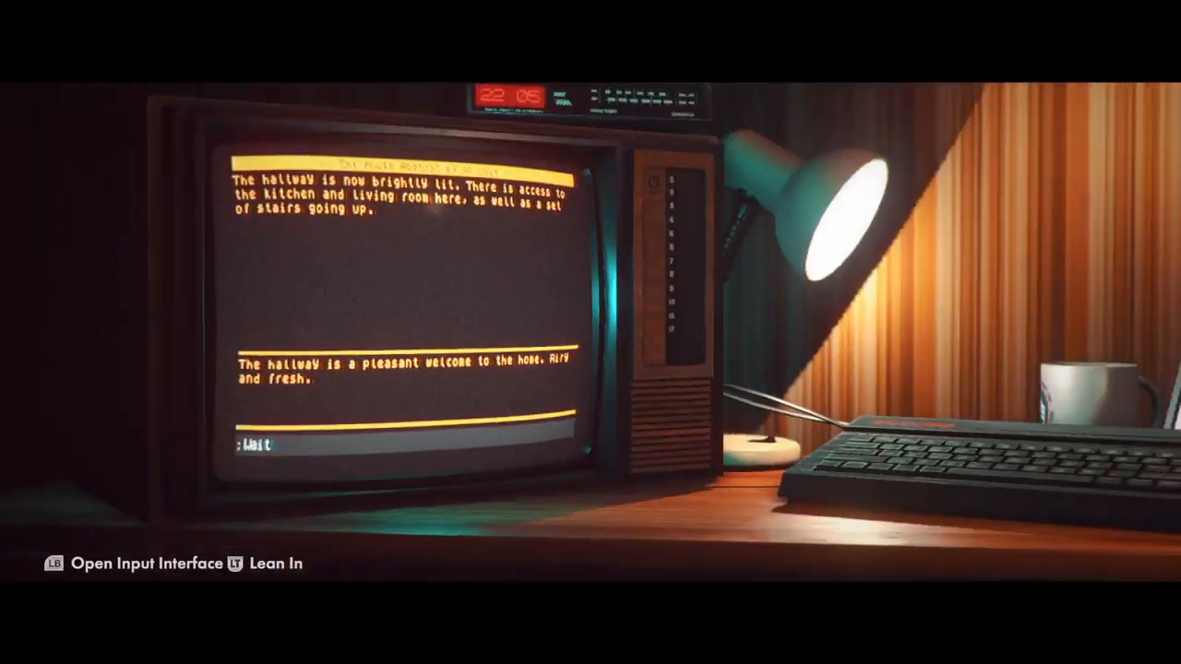
Look at the hallway, then move into the living room.
key(LB)
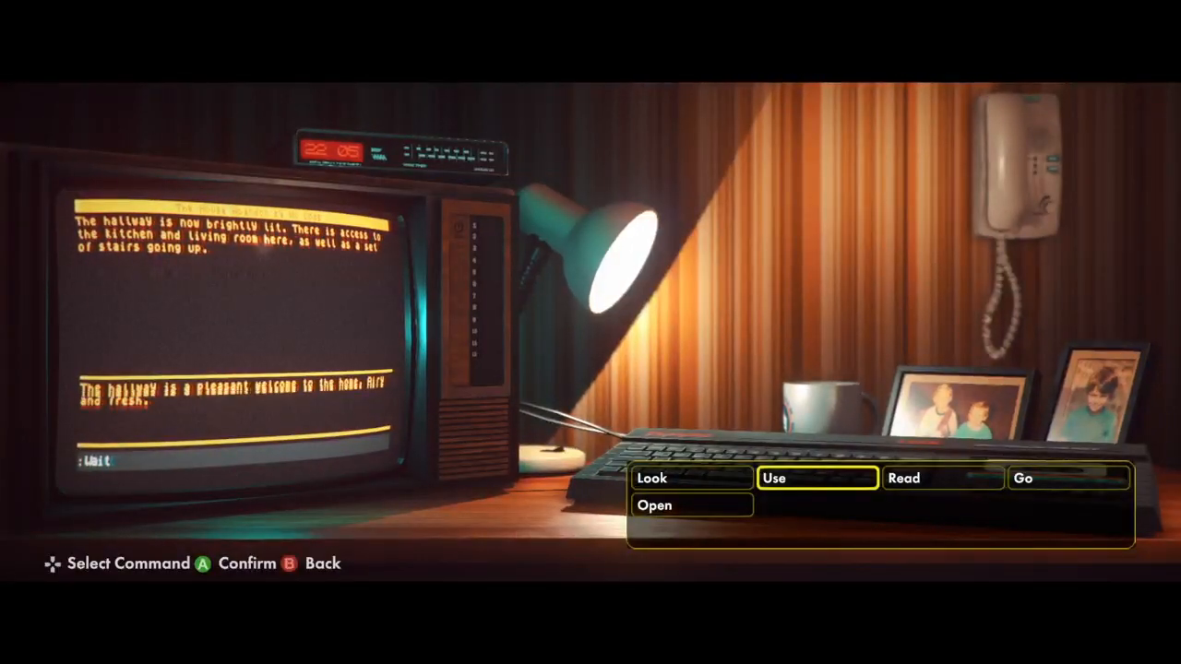
click(1022, 477)
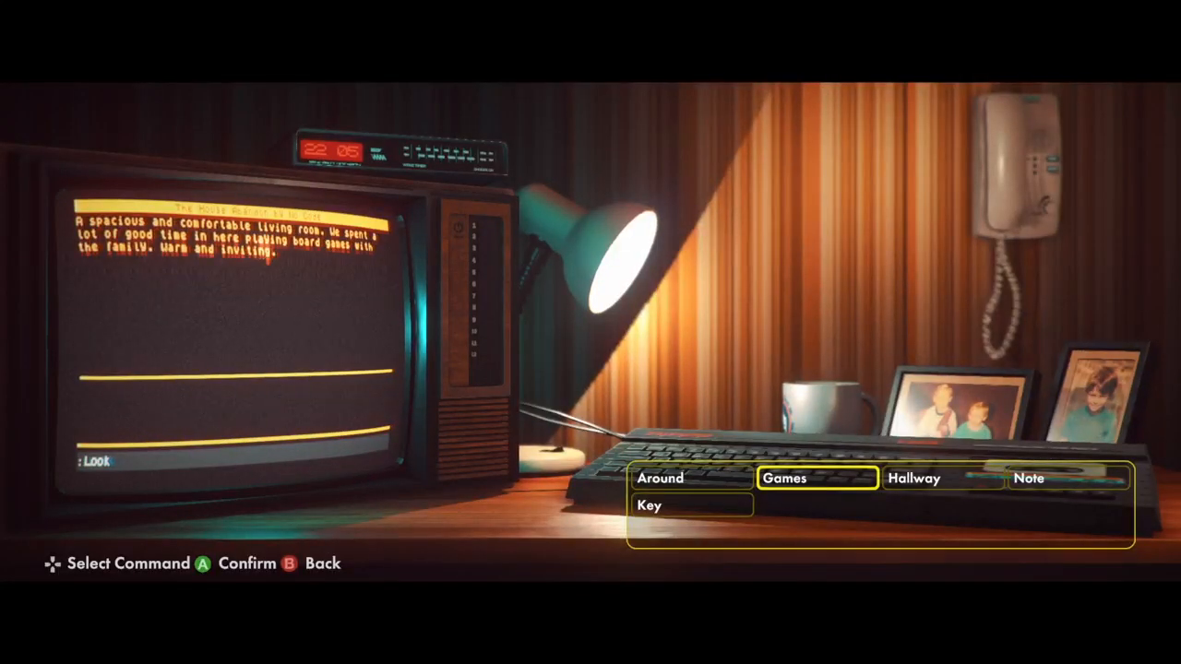
click(783, 477)
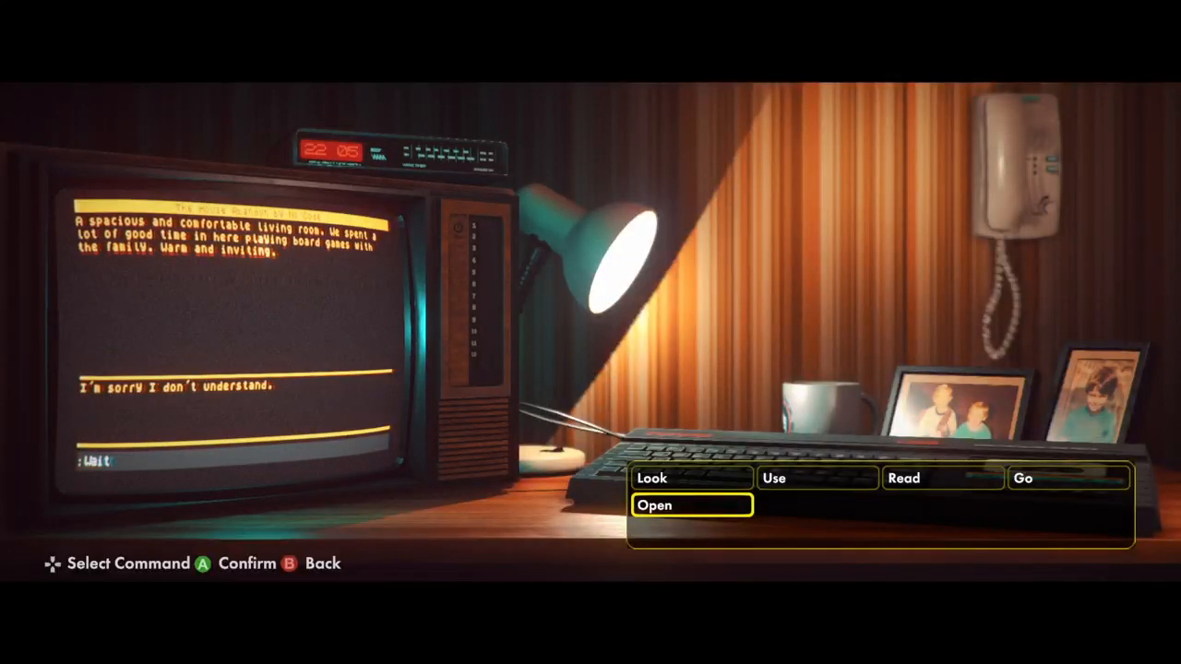
Look at the board games, then head back to the hallway.
key(up)
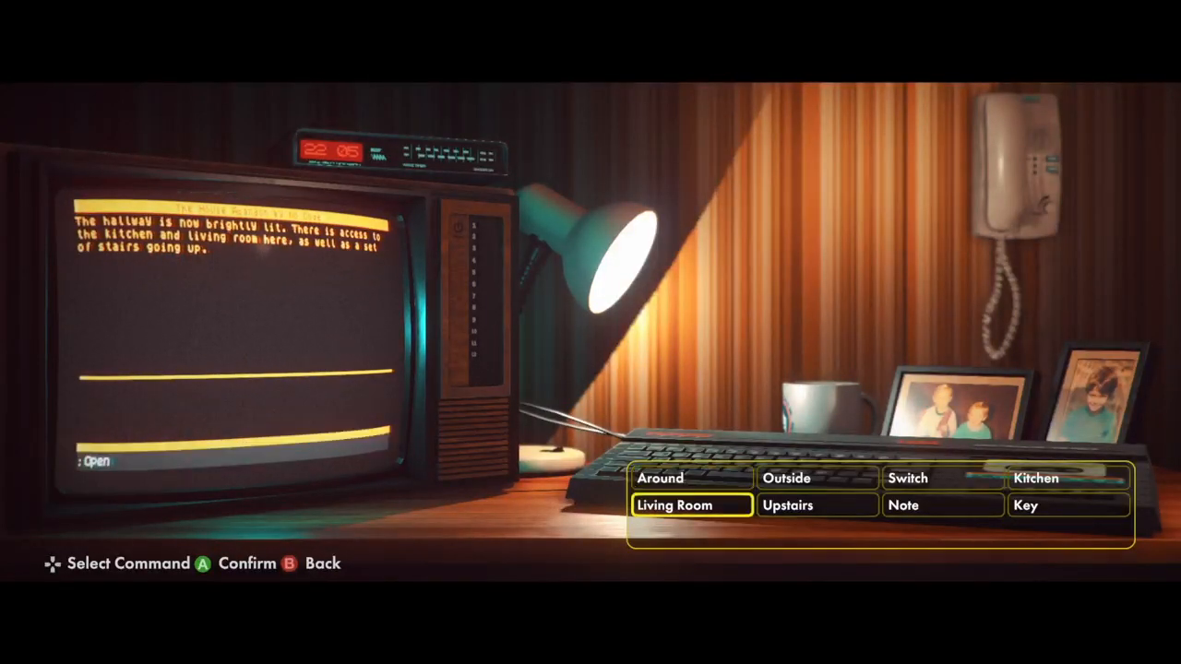
Go to the kitchen, find the utility room door locked, and return to the hallway.
key(b)
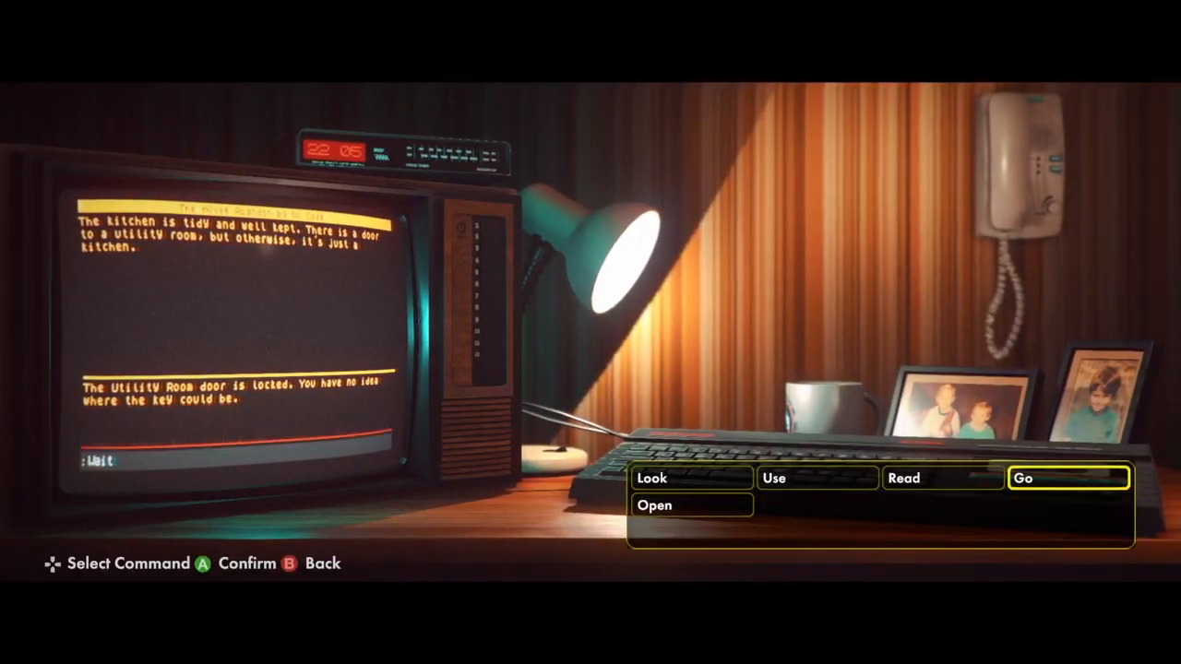
click(1068, 478)
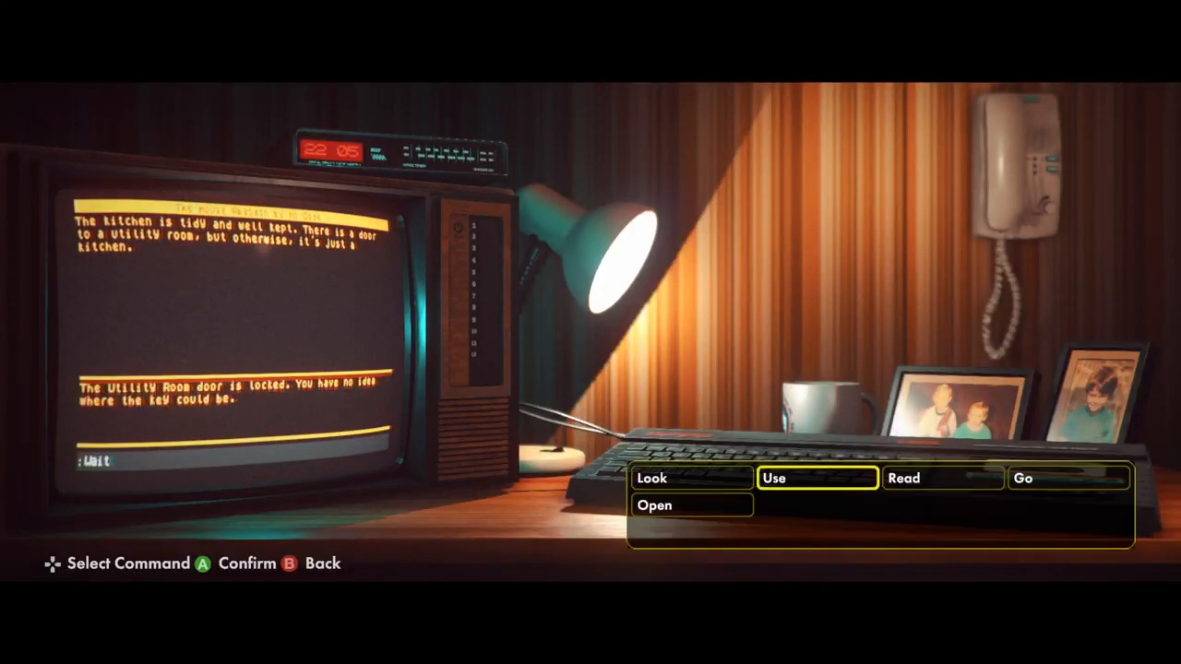
click(1022, 477)
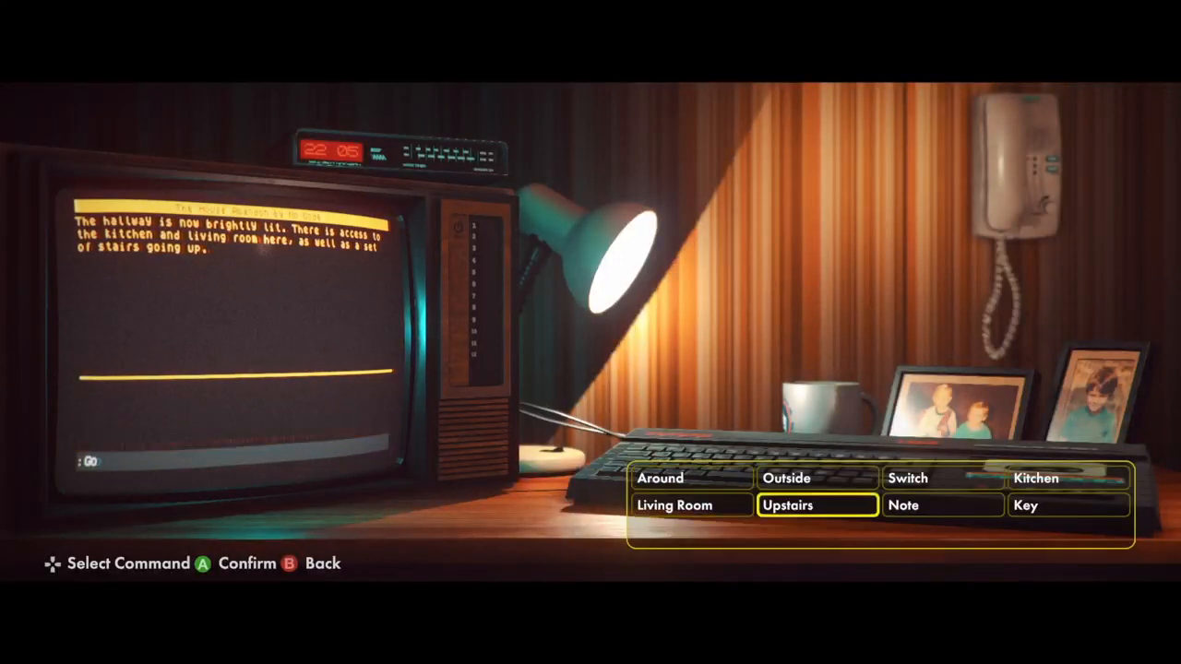
Go upstairs into the old bedroom with the gift-wrapped box on the desk.
click(815, 505)
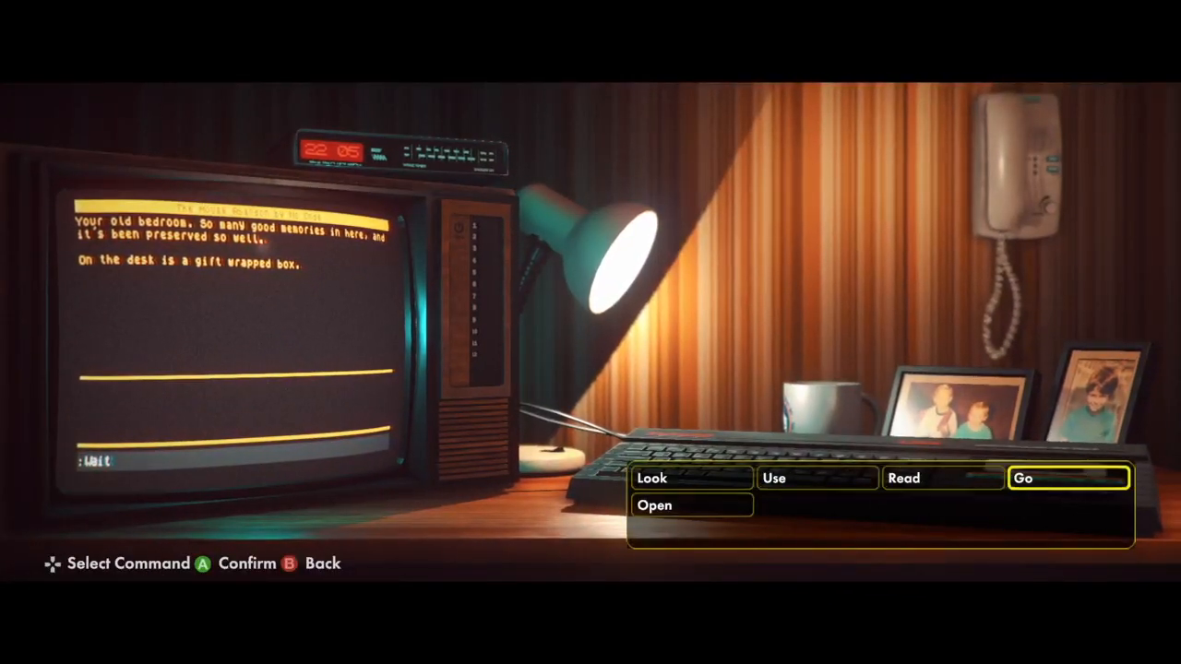
Try opening something in the old bedroom, which the game refuses.
click(1067, 478)
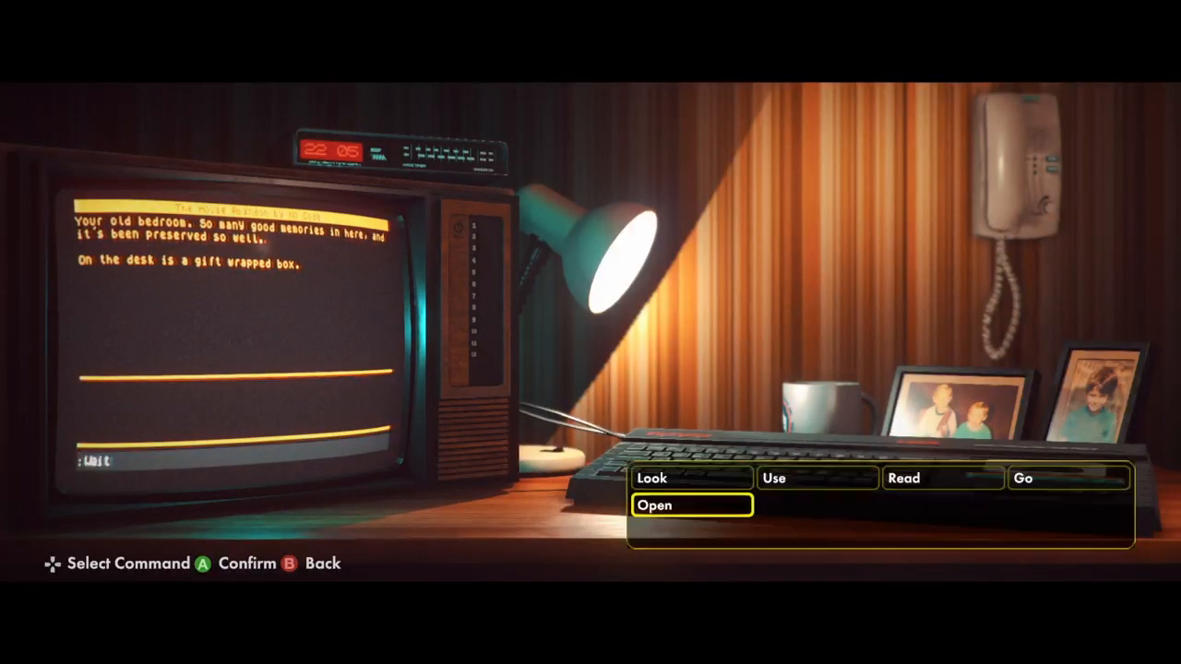
click(652, 478)
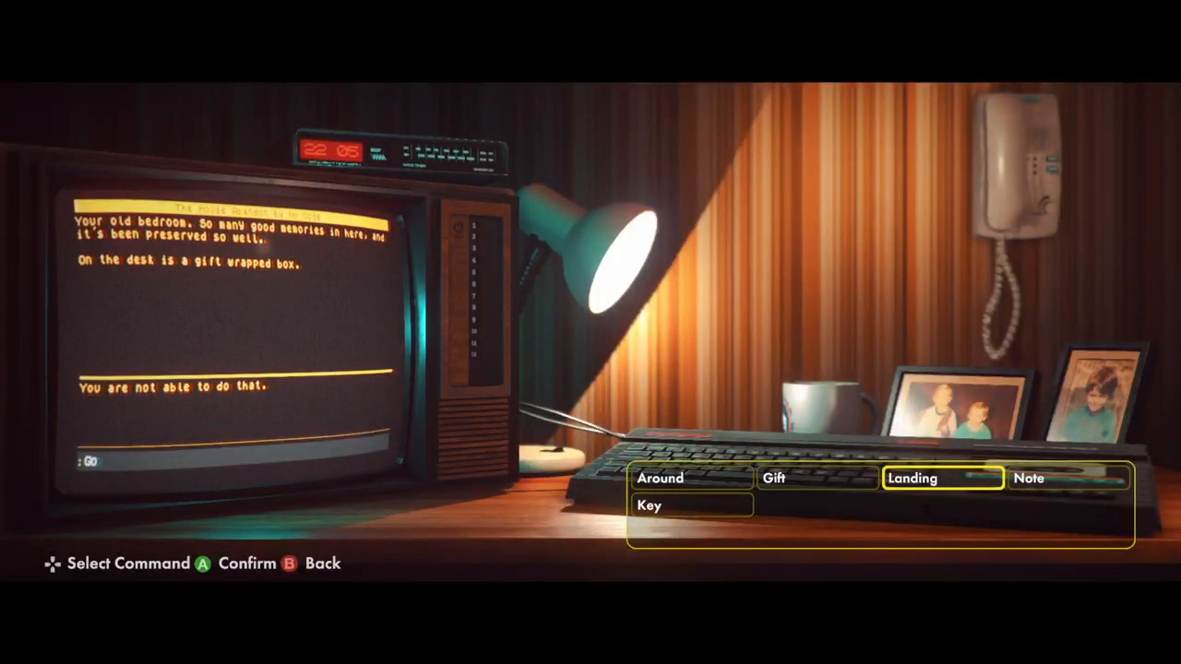
Go via the landing into the sister's room and try to take the trophies.
click(912, 478)
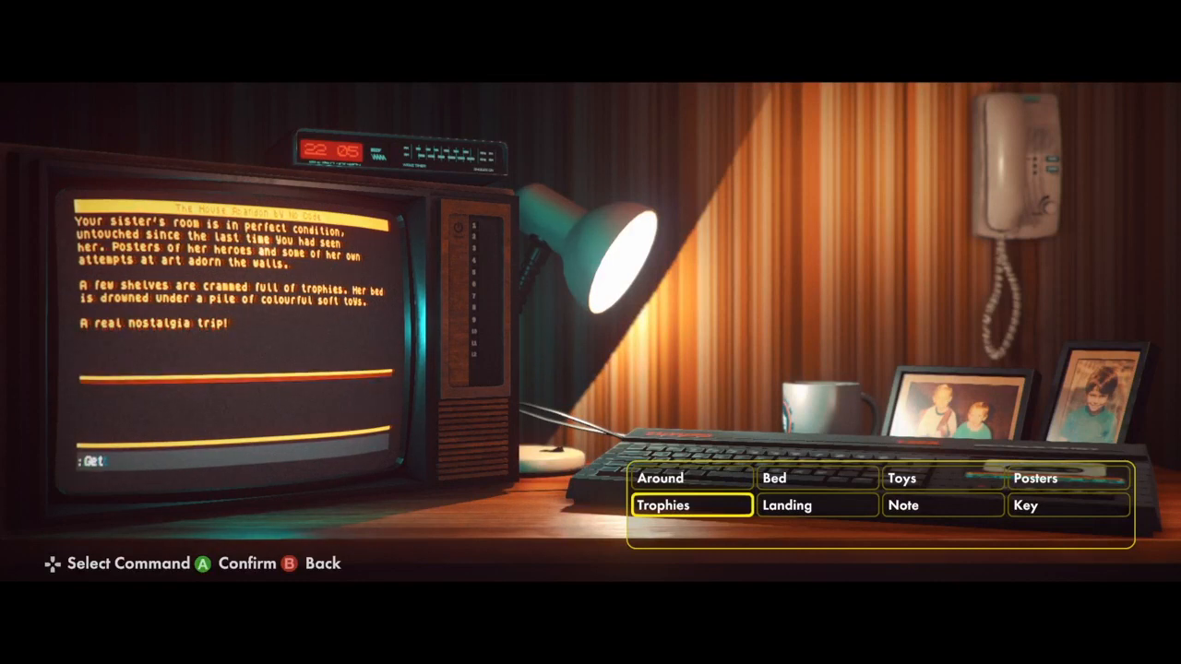
key(b)
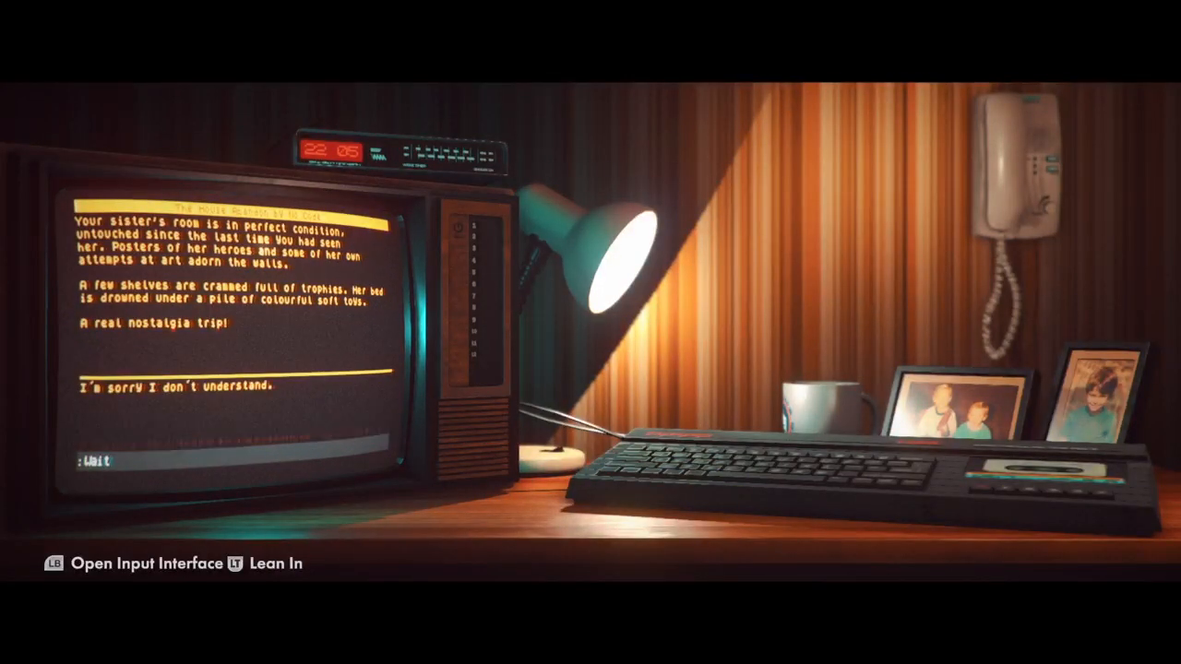
key(LB)
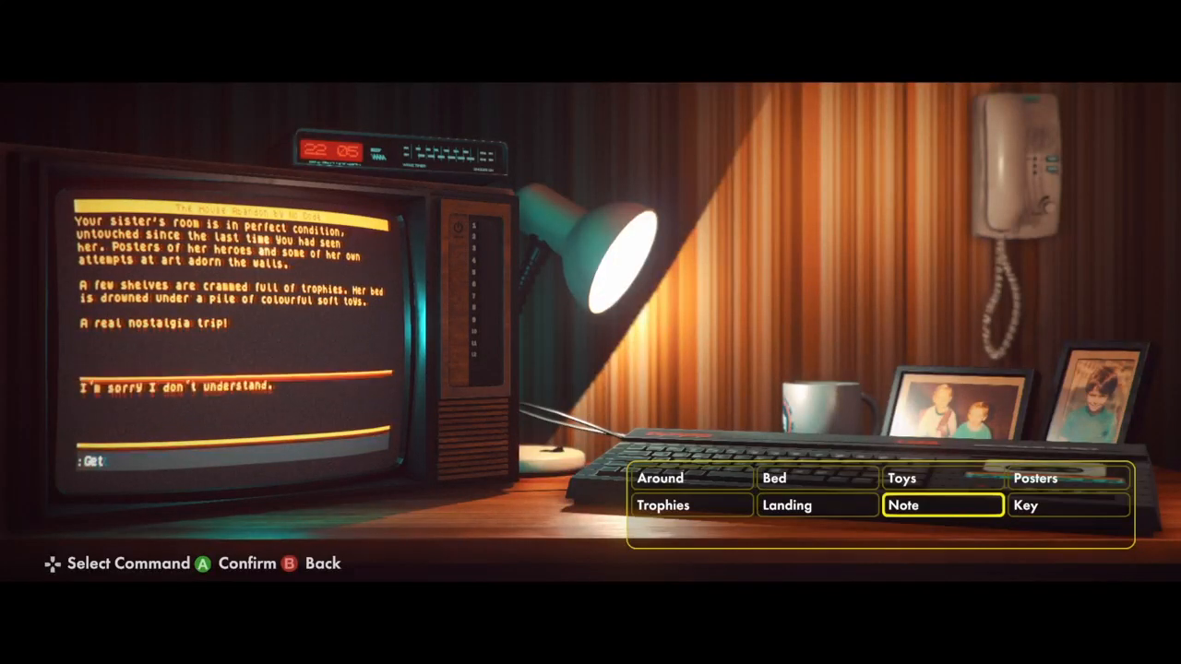
click(942, 505)
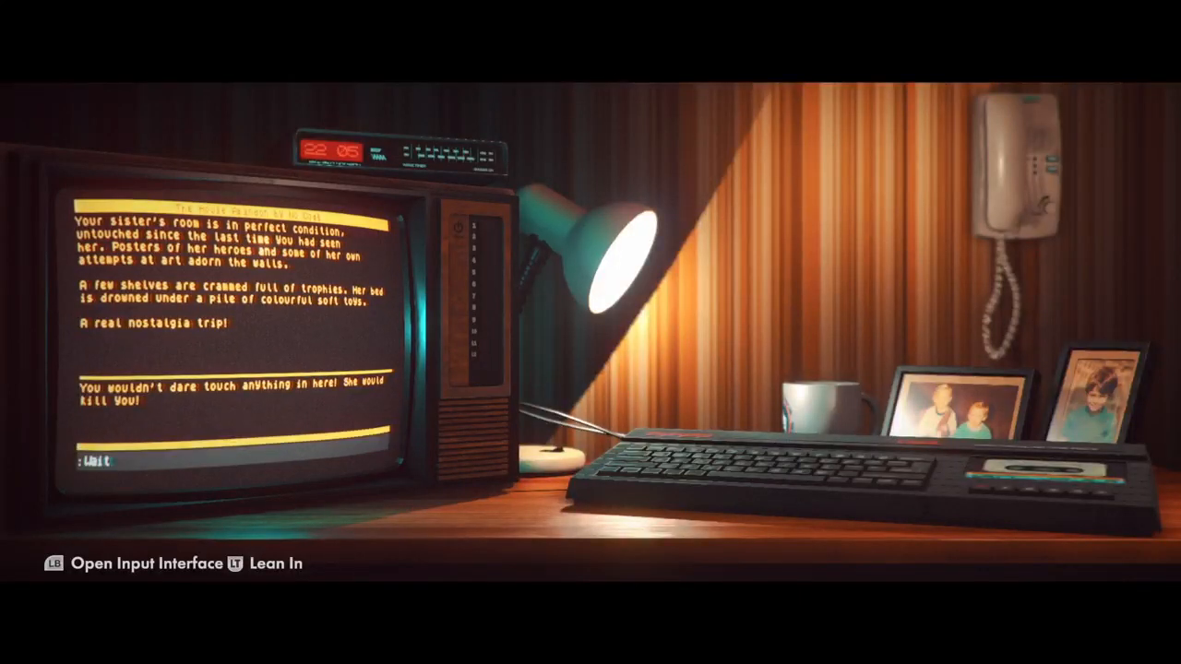
key(LB)
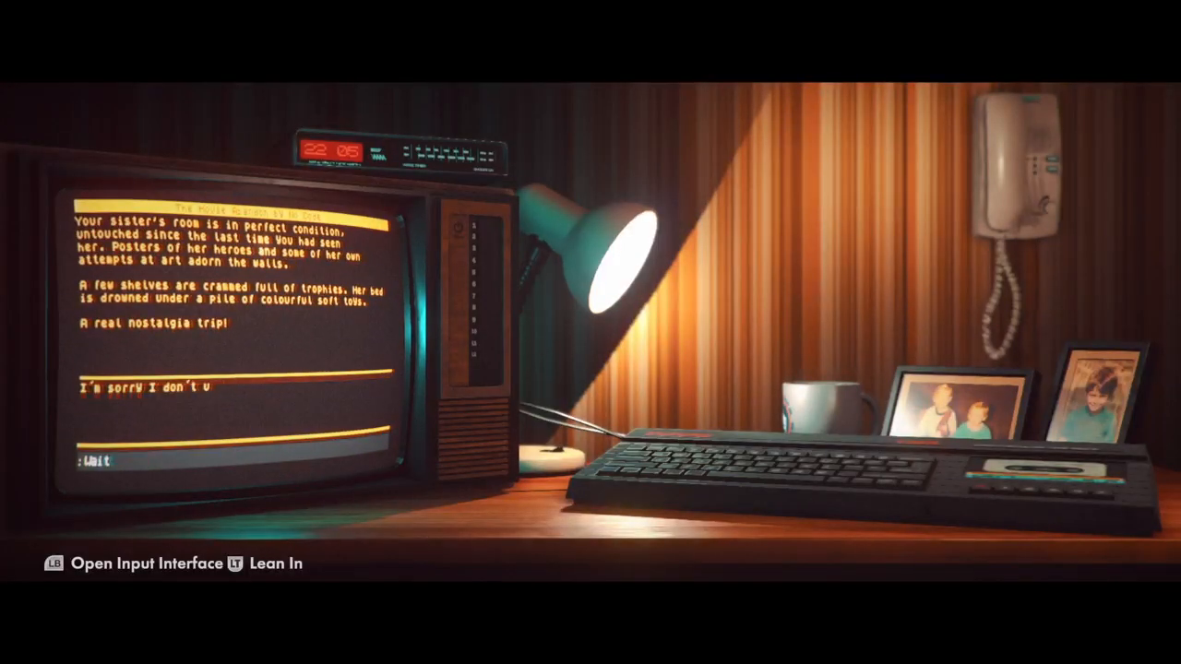
Look at the wardrobe in the sister's room.
click(51, 563)
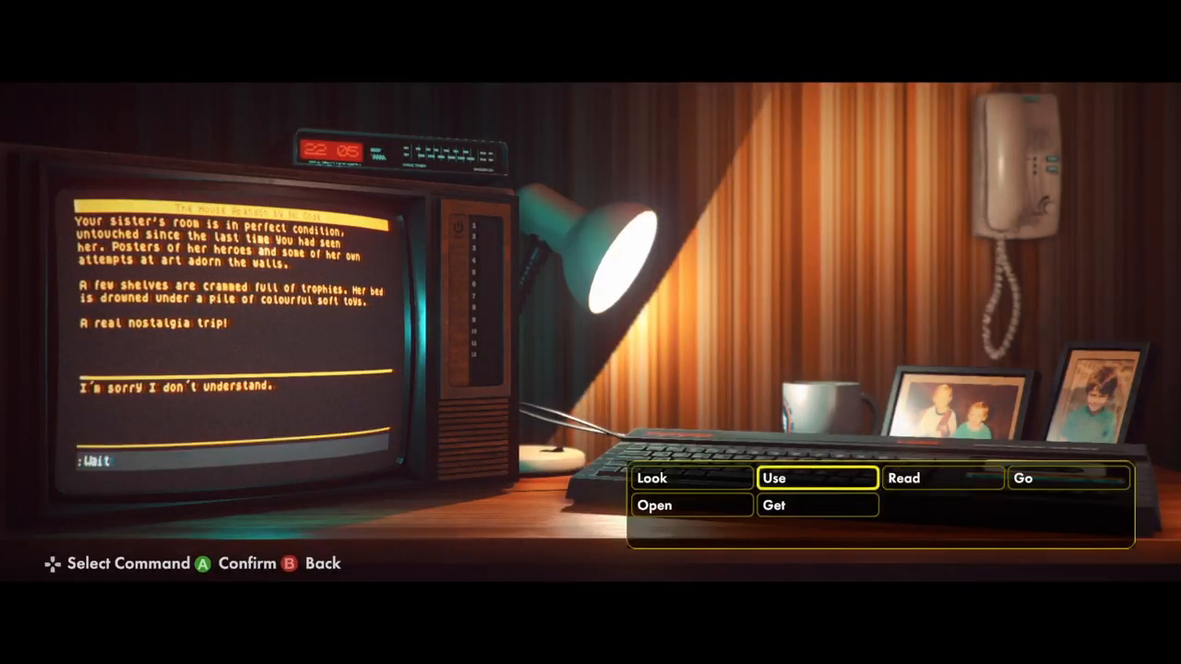
click(815, 478)
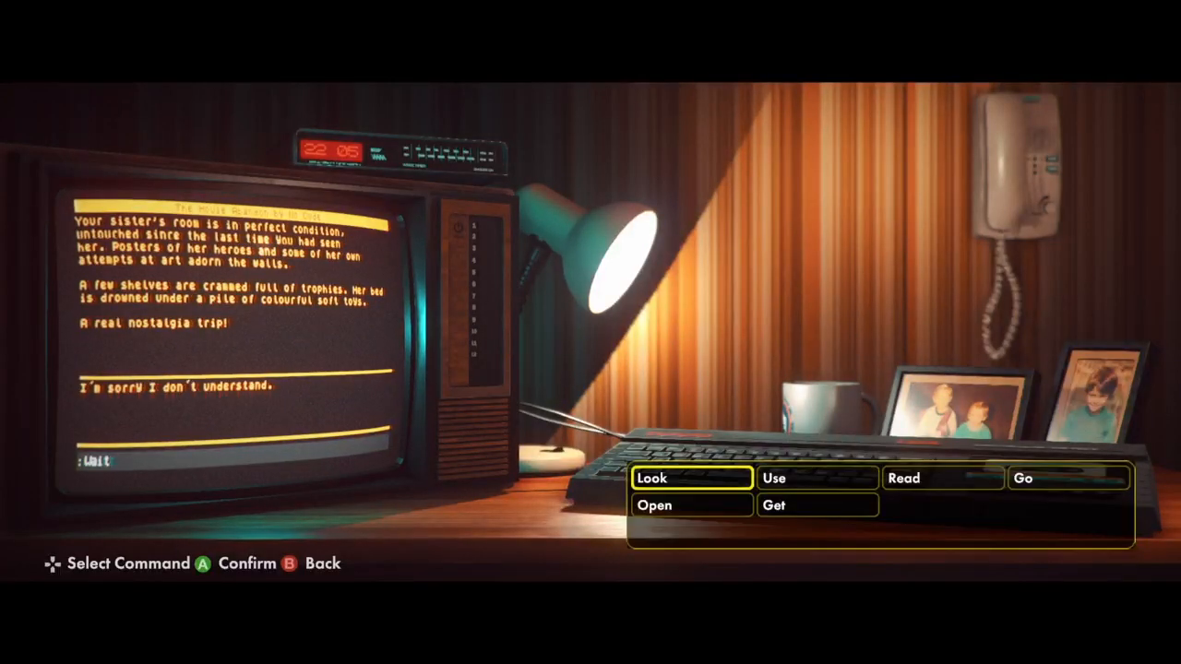
click(652, 478)
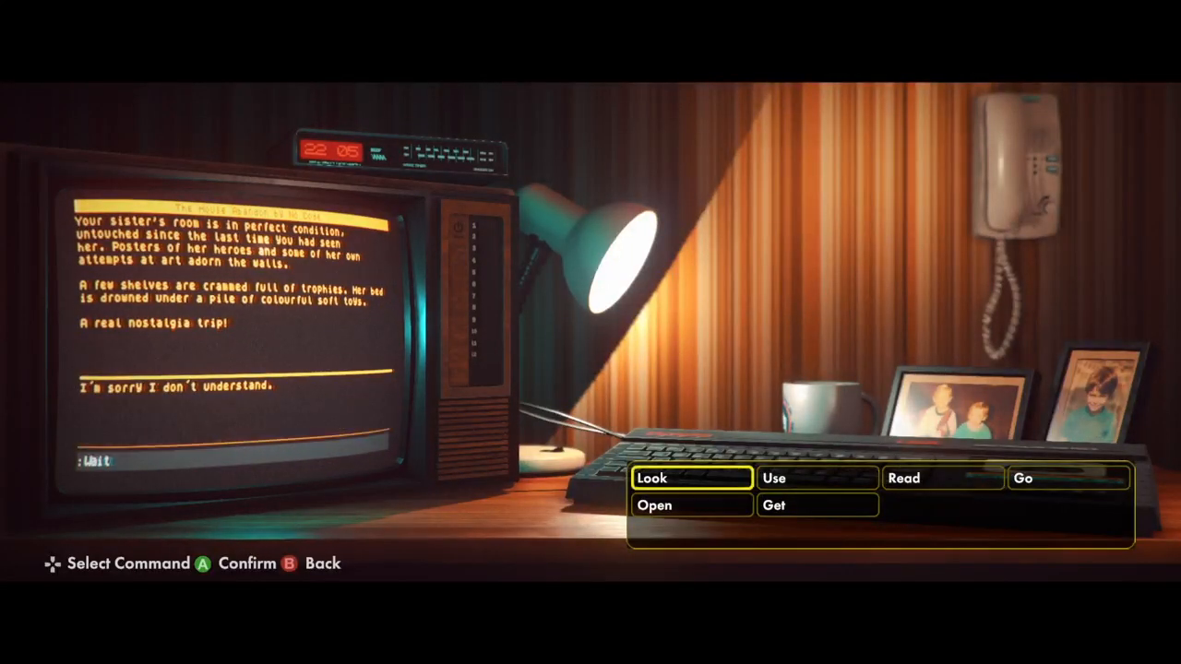
click(653, 478)
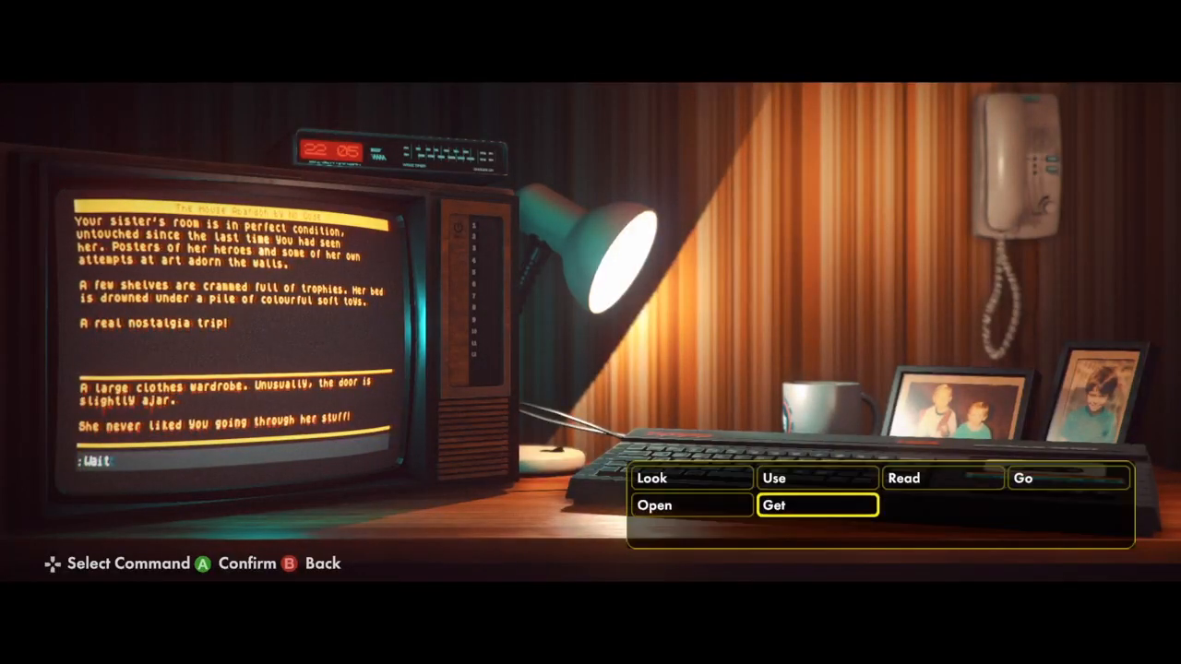
Enter one more unrecognised command, then start a Go command toward the Landing.
click(1022, 478)
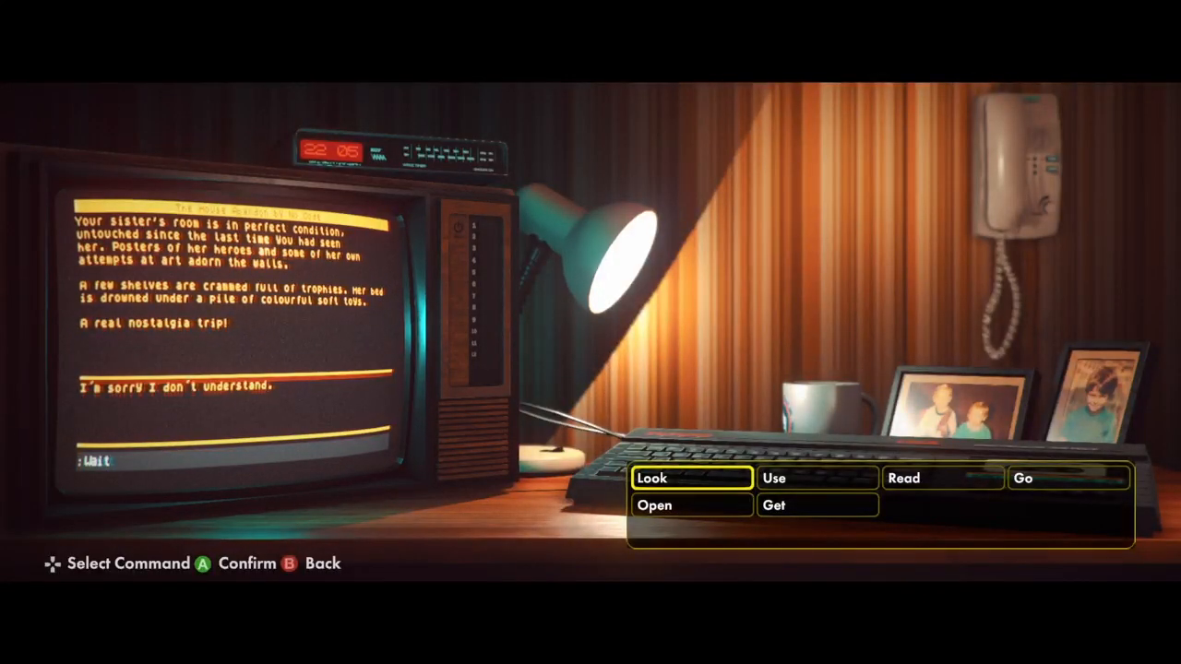
click(652, 478)
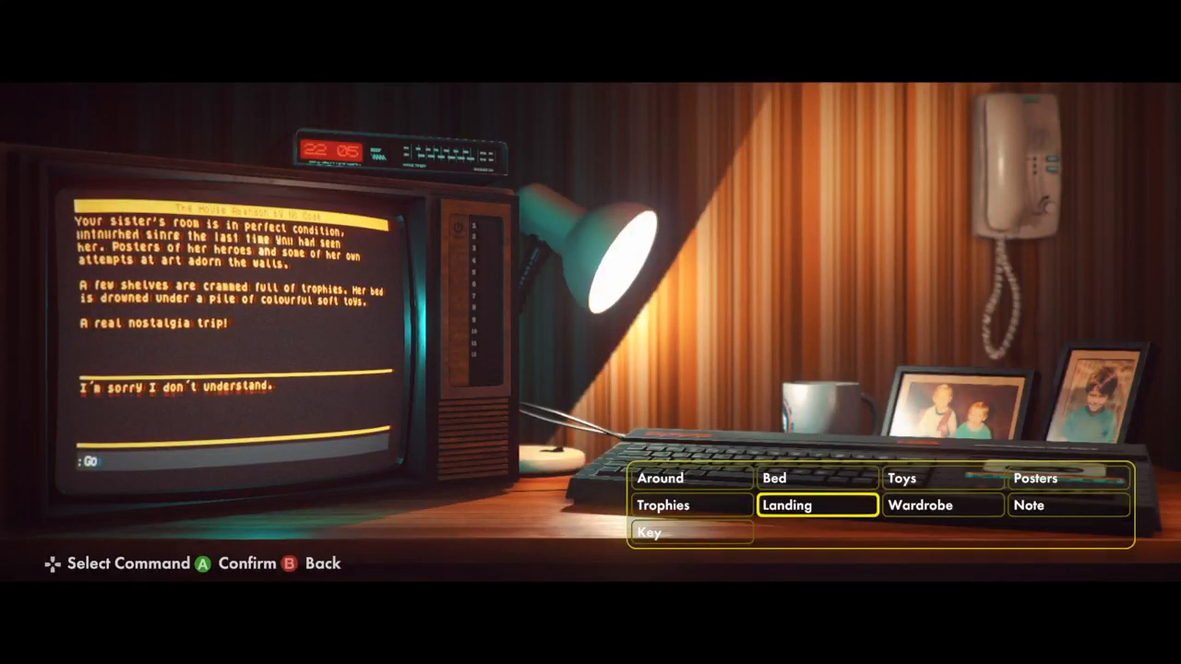
click(816, 505)
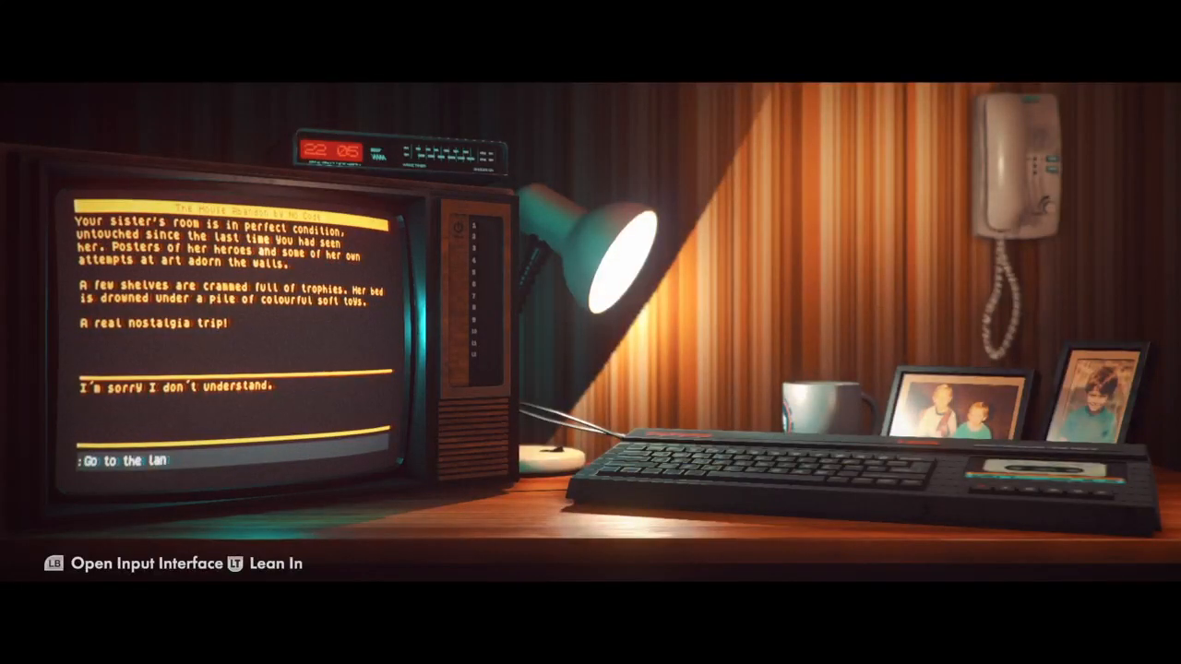